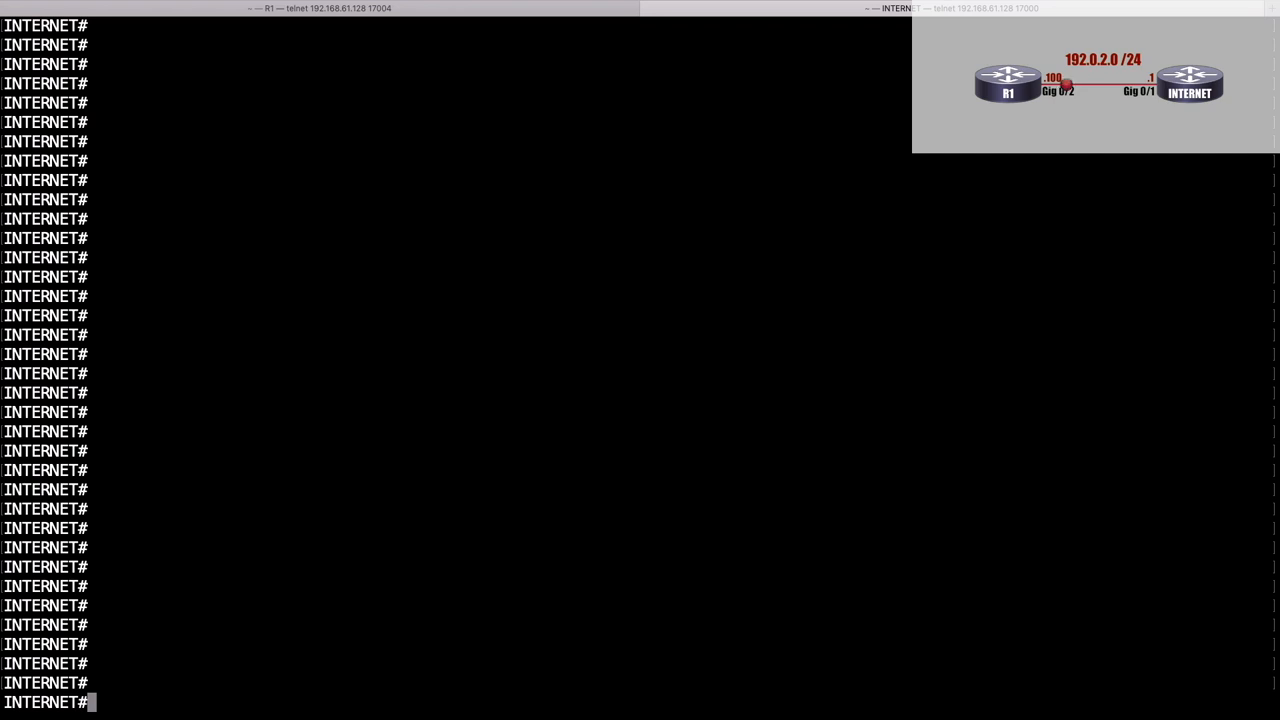
Set the INTERNET router's clock to 12:00:00 August 30 2019 and enter global configuration mode
type("clock set")
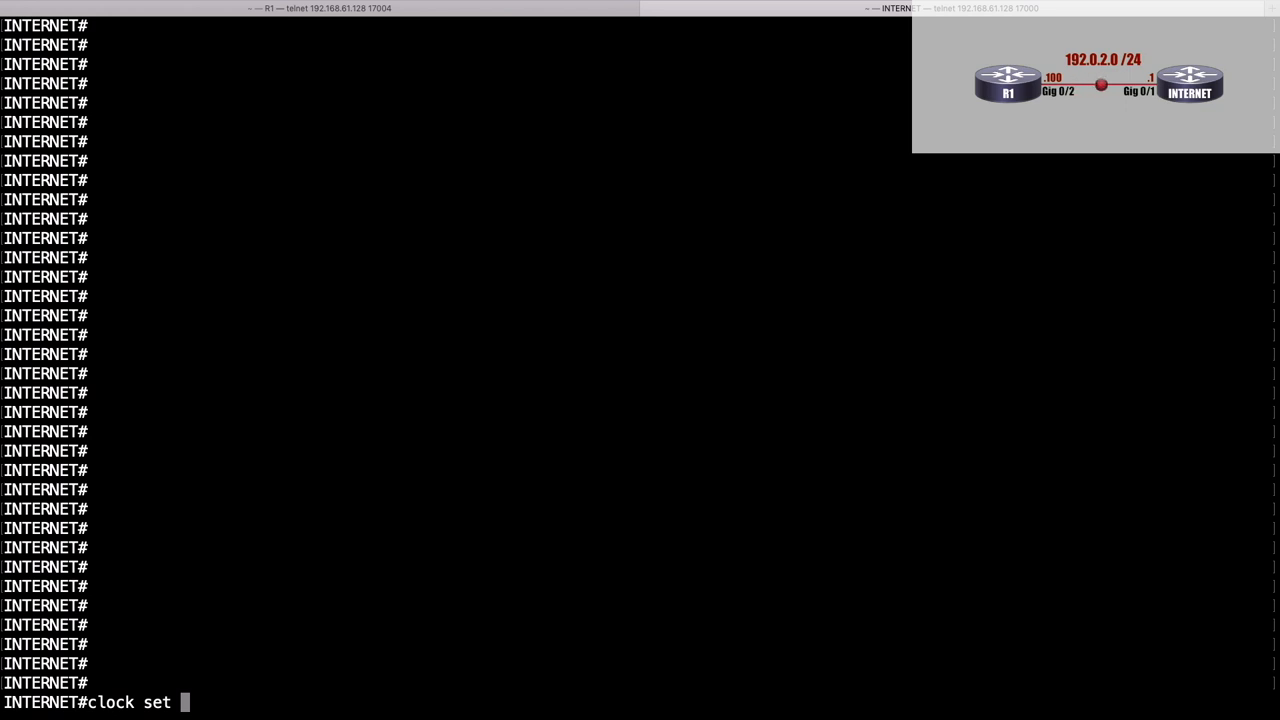
type("12:00")
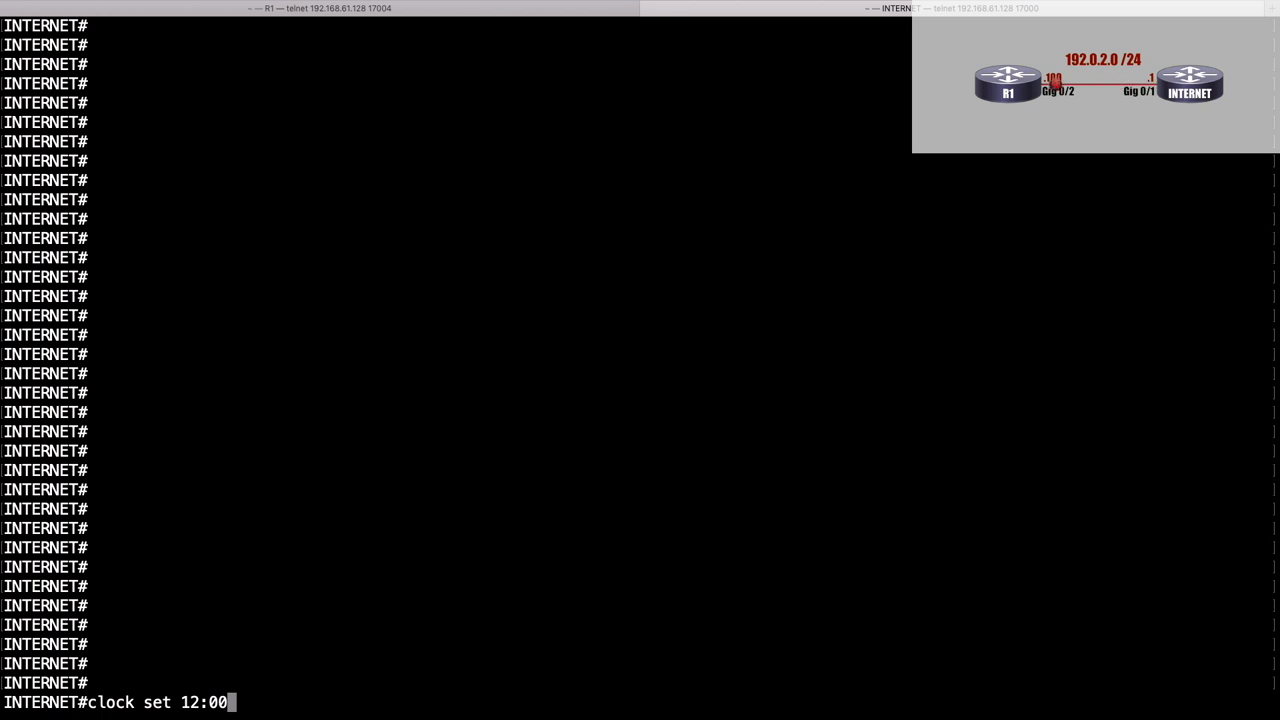
type(":00")
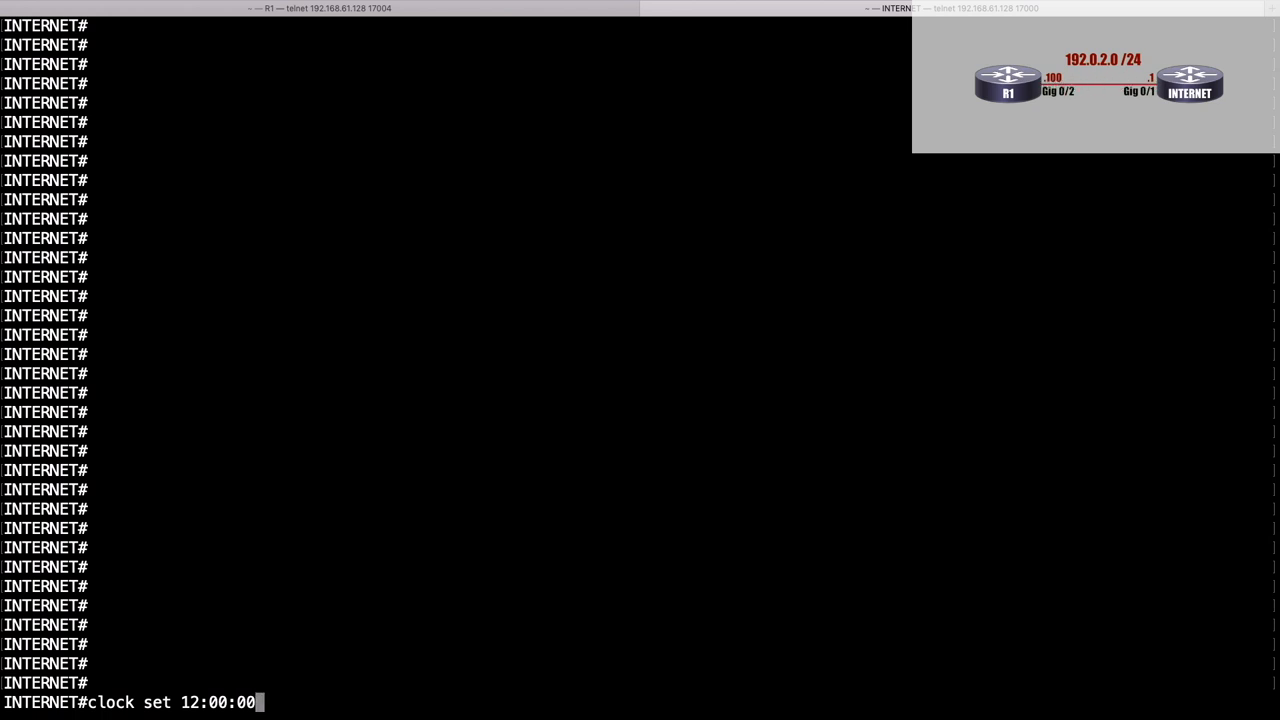
type("?")
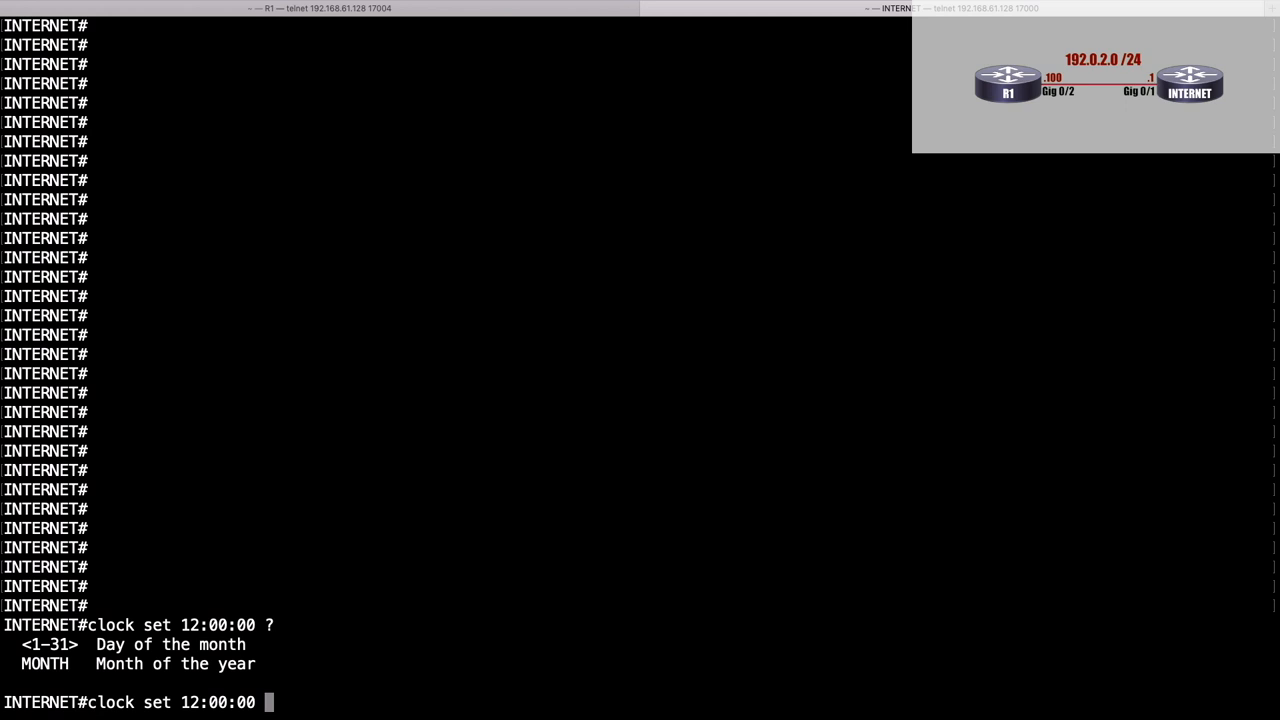
type("August")
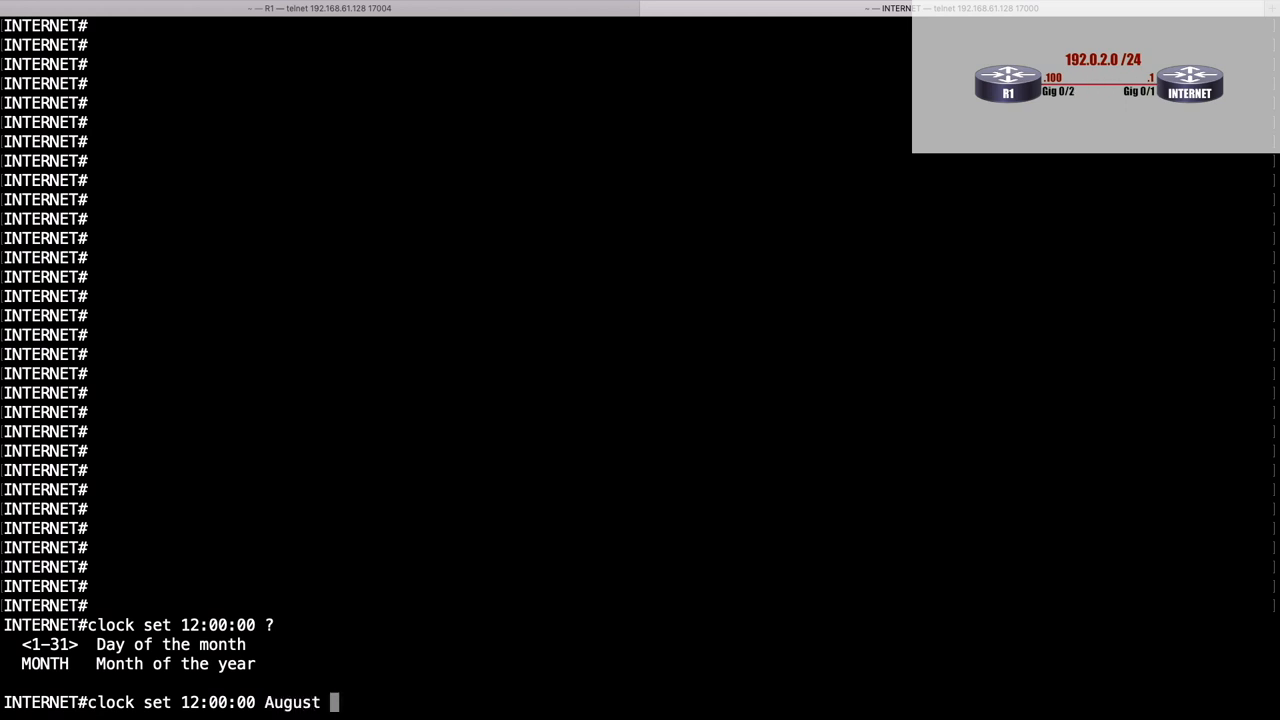
type("30 2019")
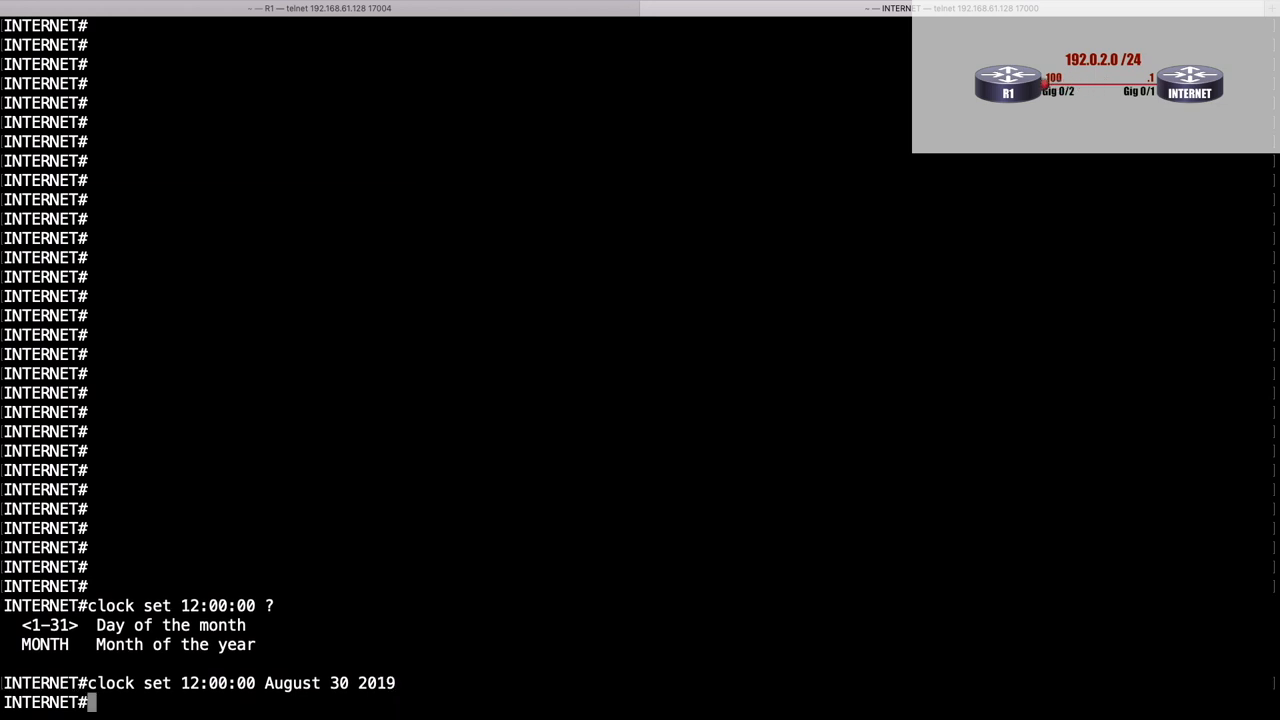
type("conf term")
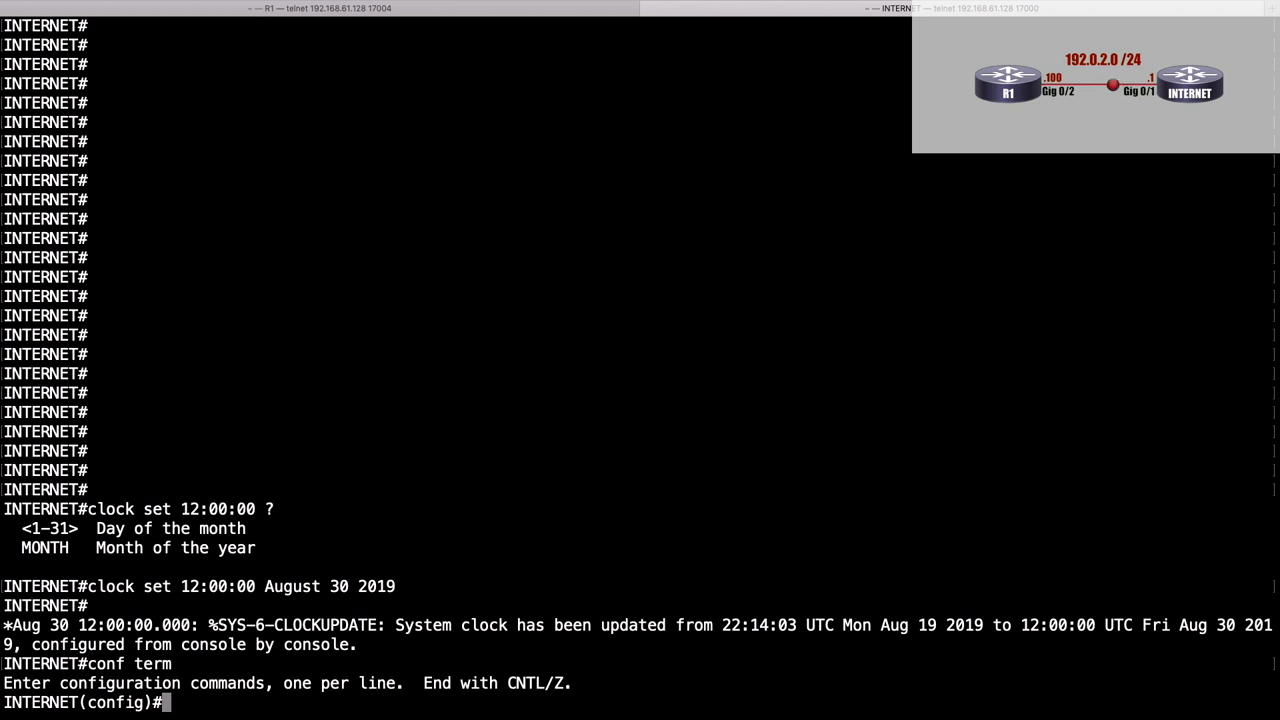
Configure 'clock timezone UTC 0' and 'ntp master 3' on INTERNET, then leave configuration mode
type("clock timezone UTC")
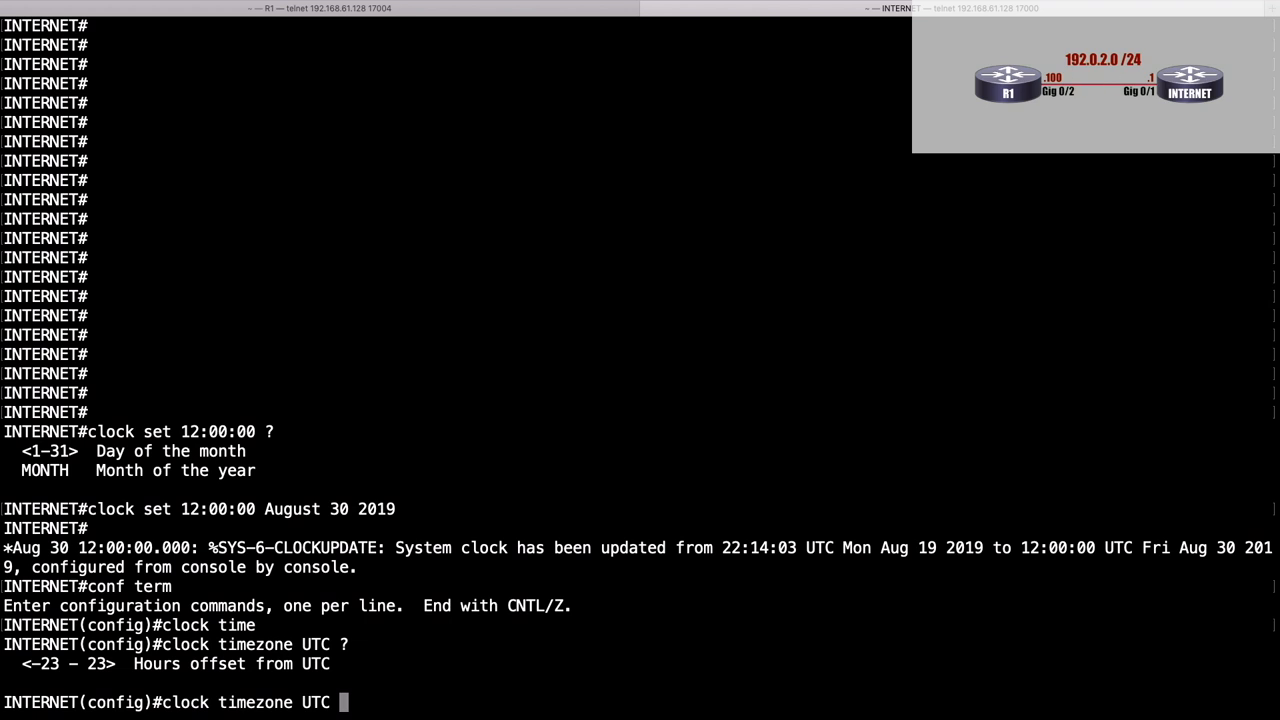
type("0")
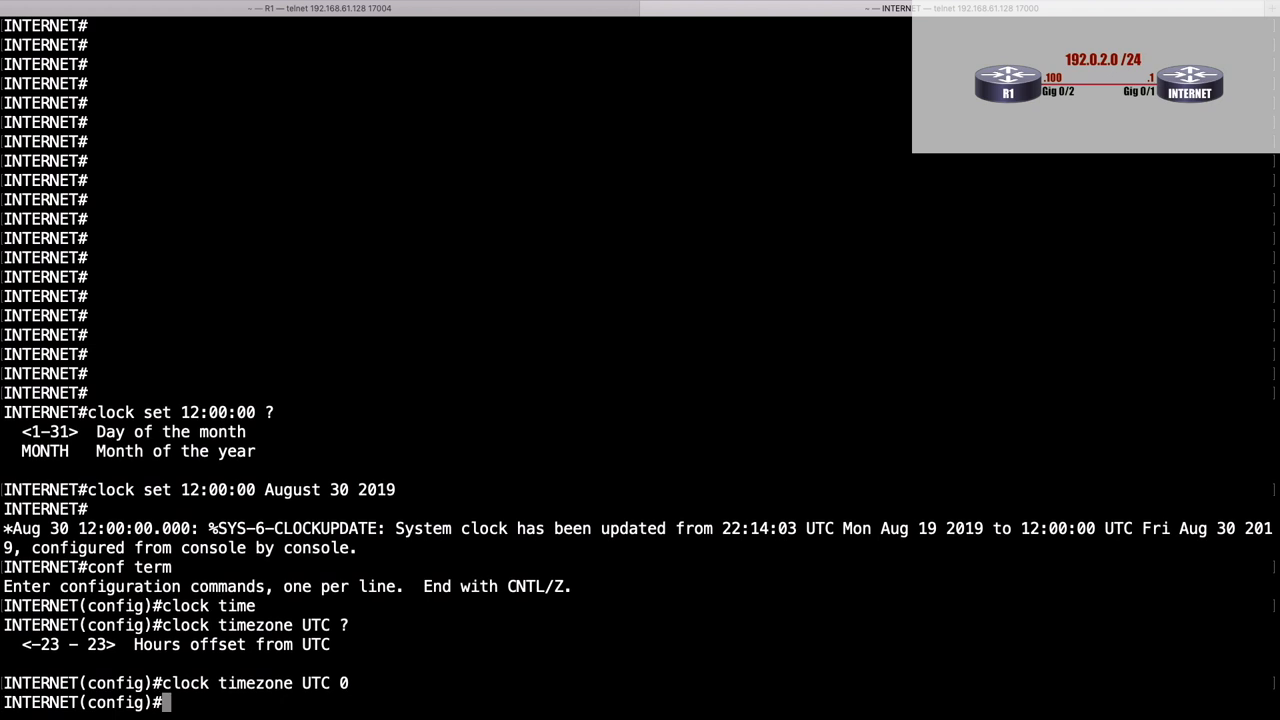
type("ntp master")
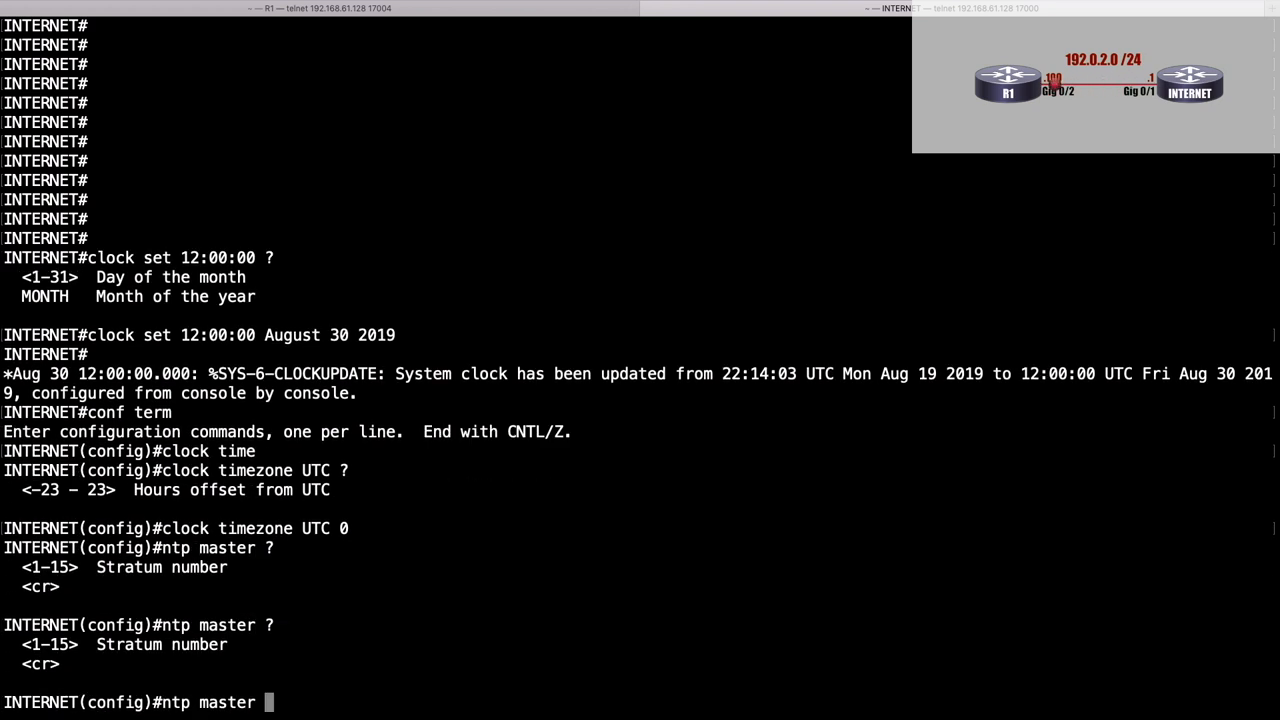
mouse_move(1188, 374)
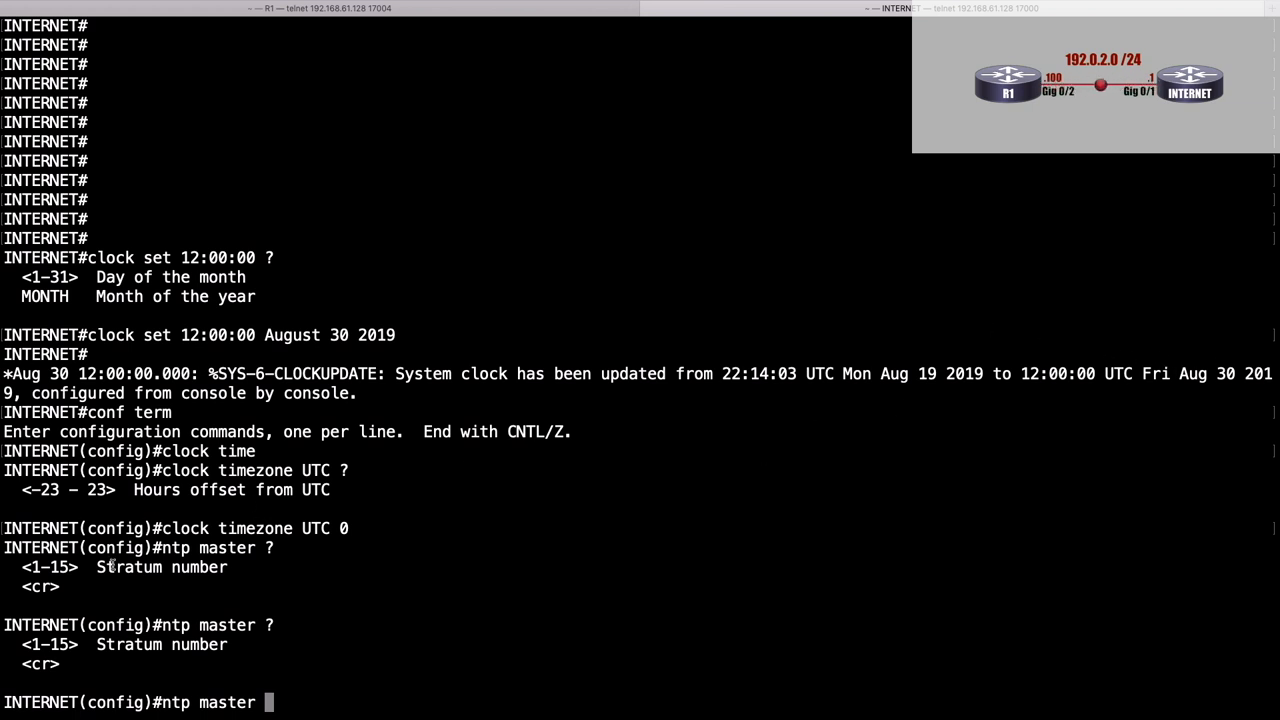
double_click(42, 588)
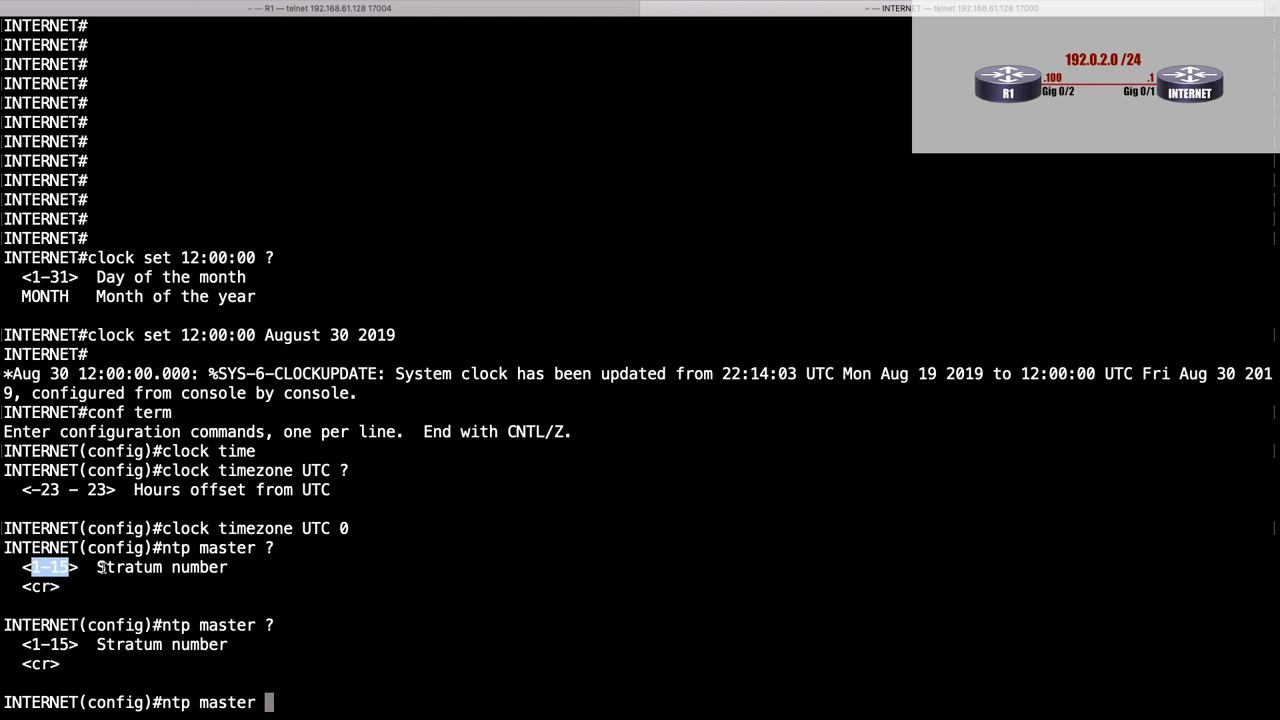
mouse_move(496, 604)
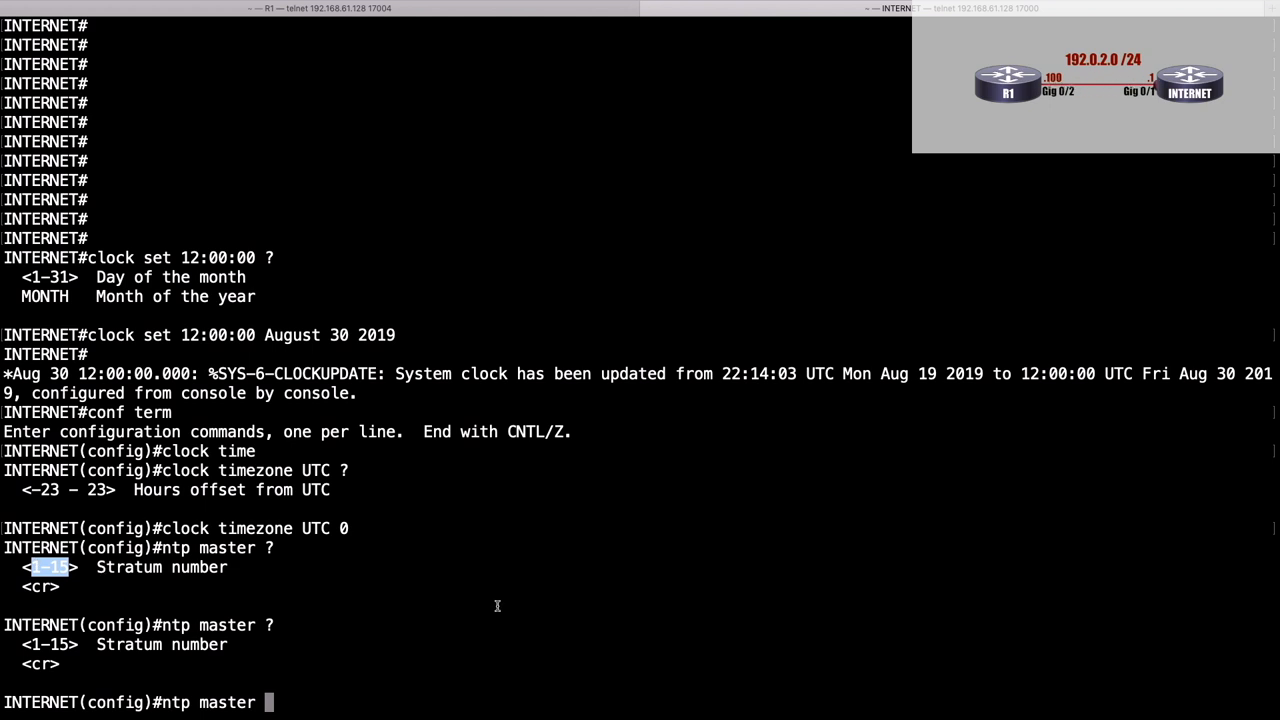
type("3")
type("end")
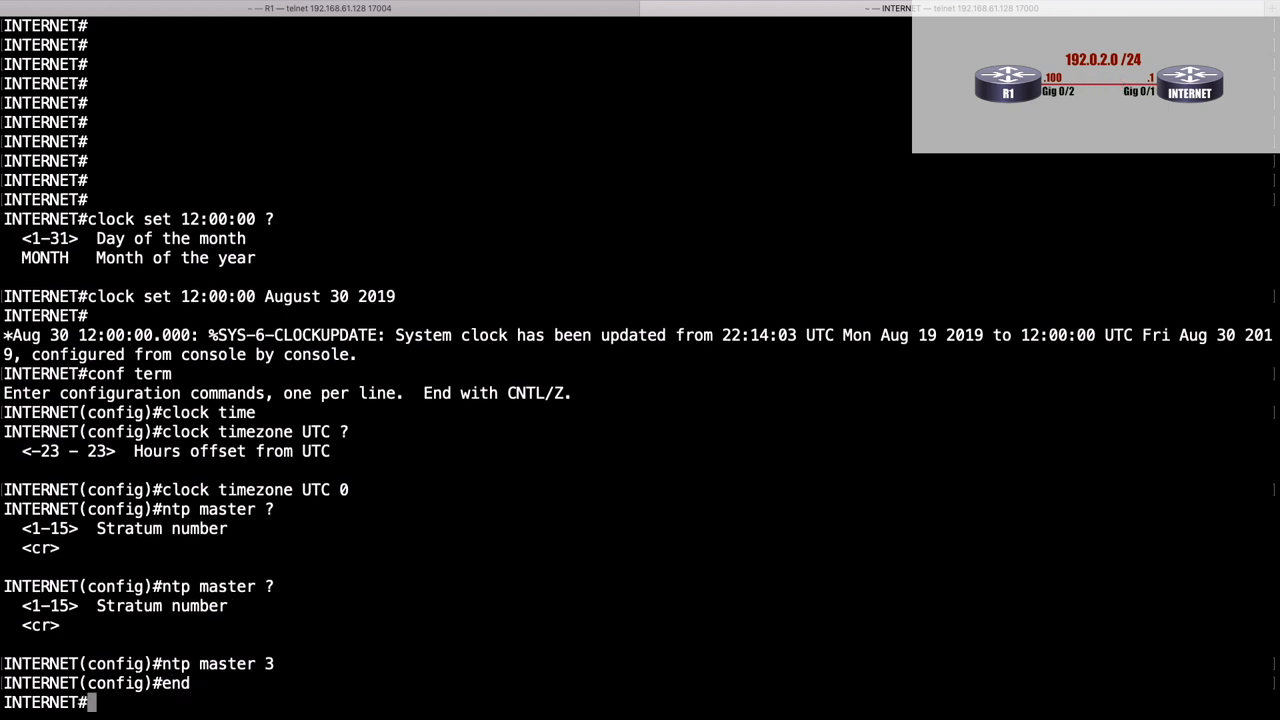
key("Return")
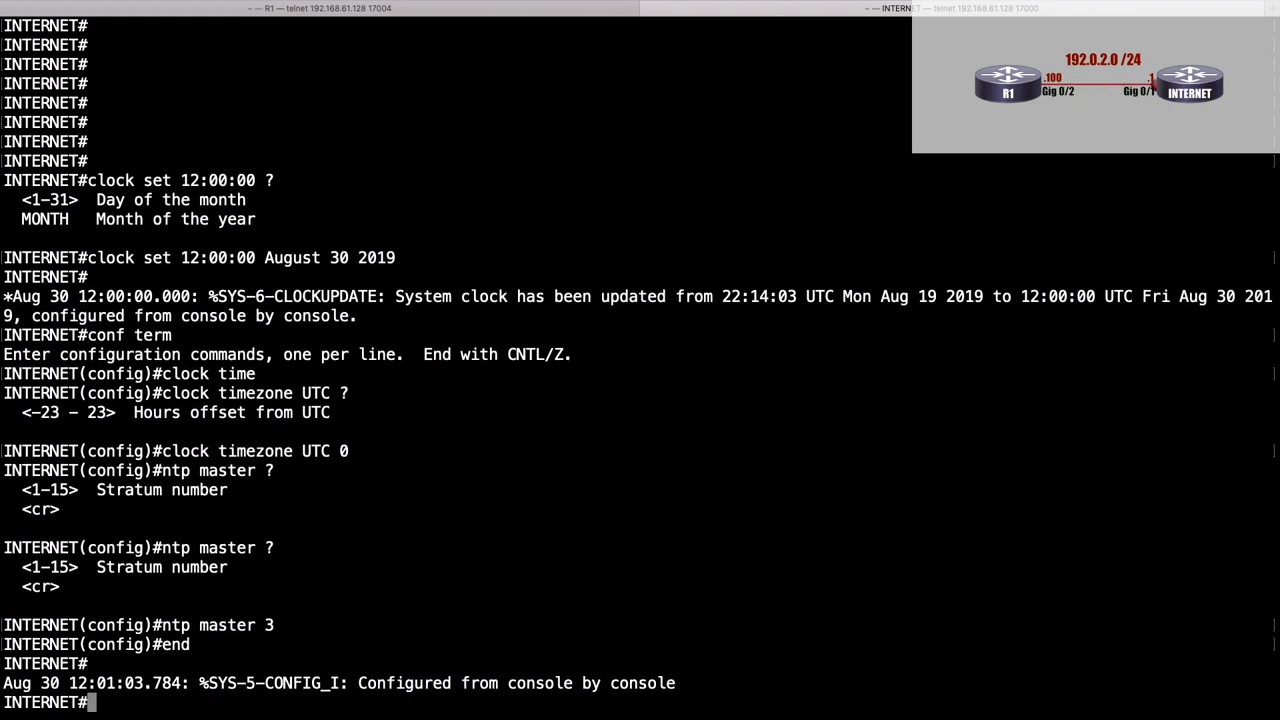
mouse_move(324, 38)
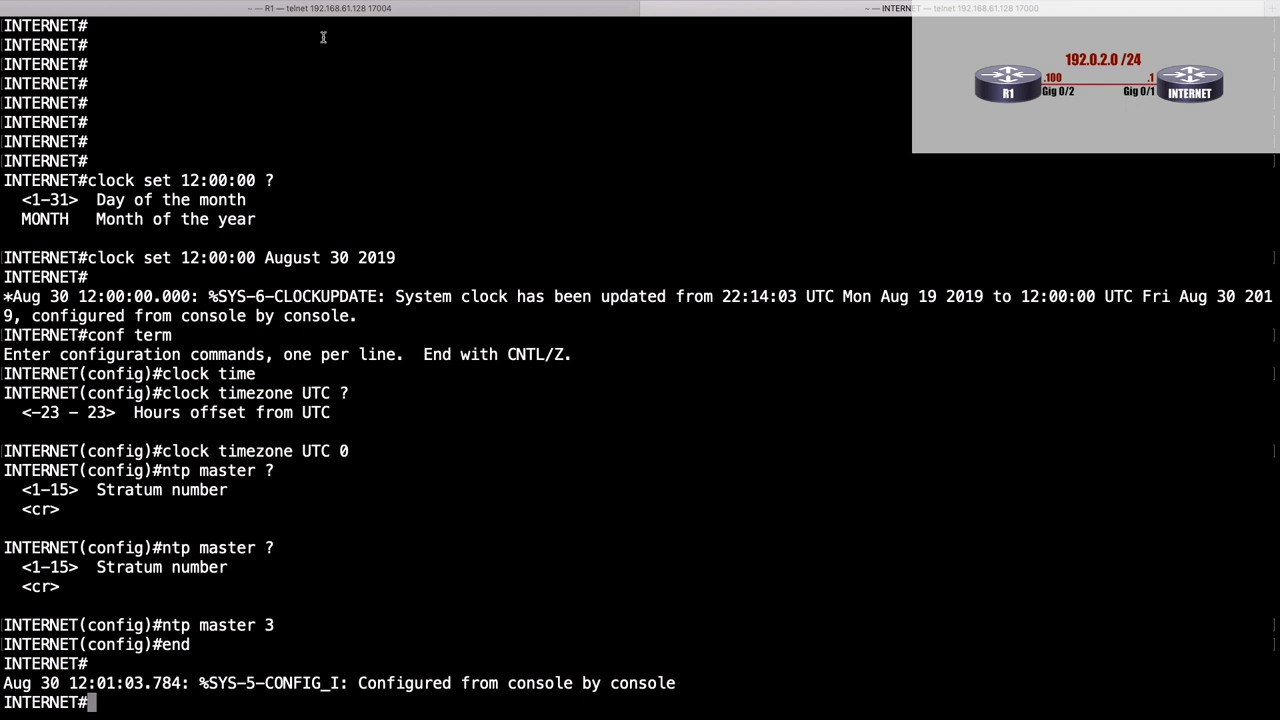
On R1, enter configuration mode and point NTP at server 1.1.1.1
left_click(320, 8)
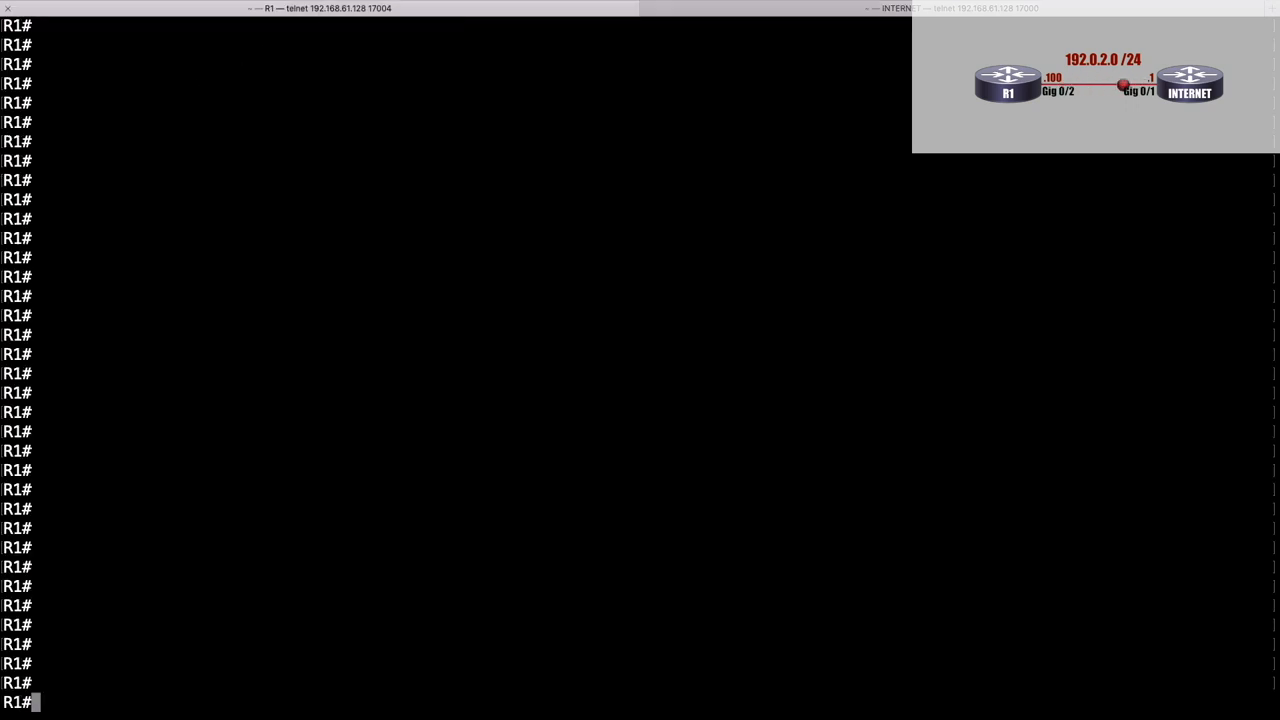
type("conf term")
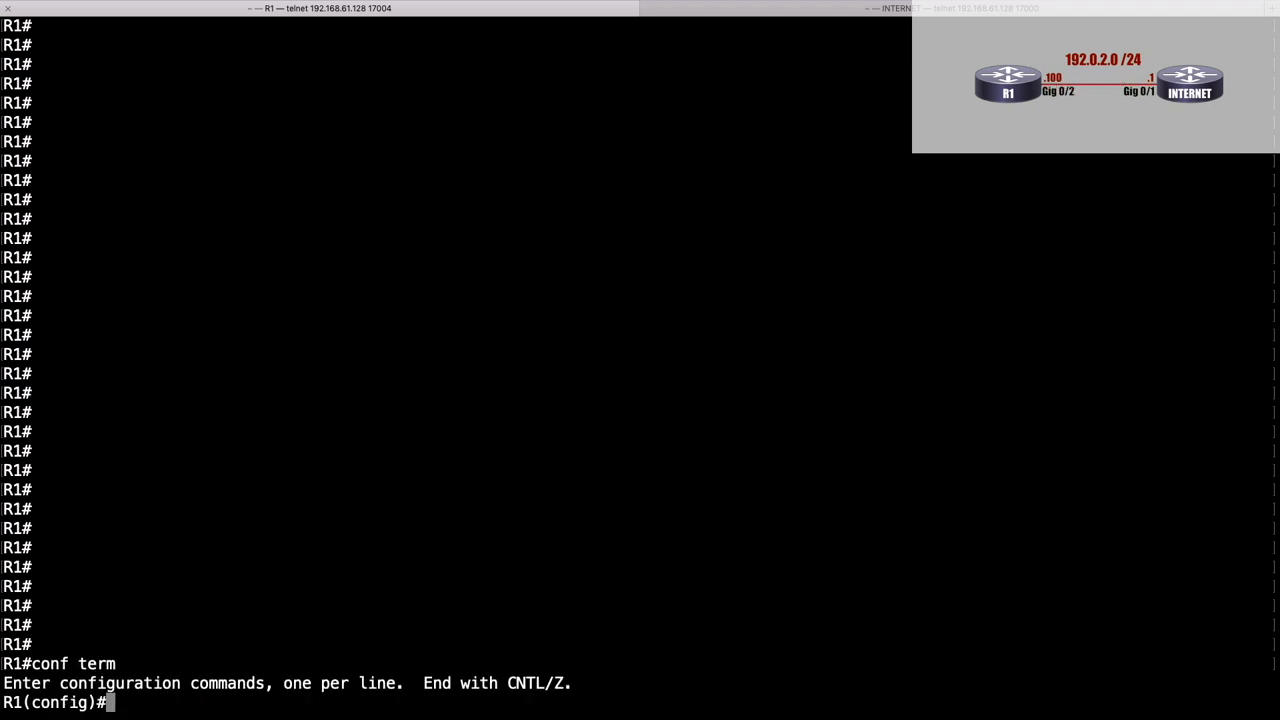
type("ntp server")
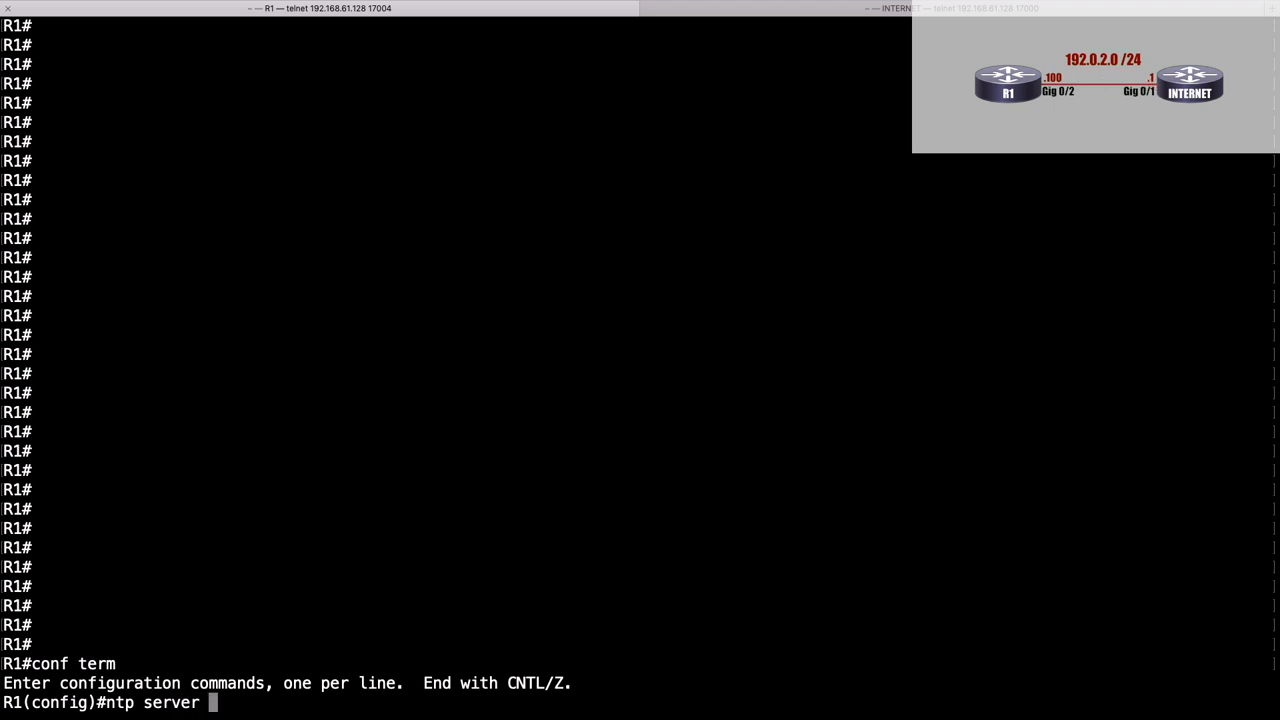
type("1.1.1.1")
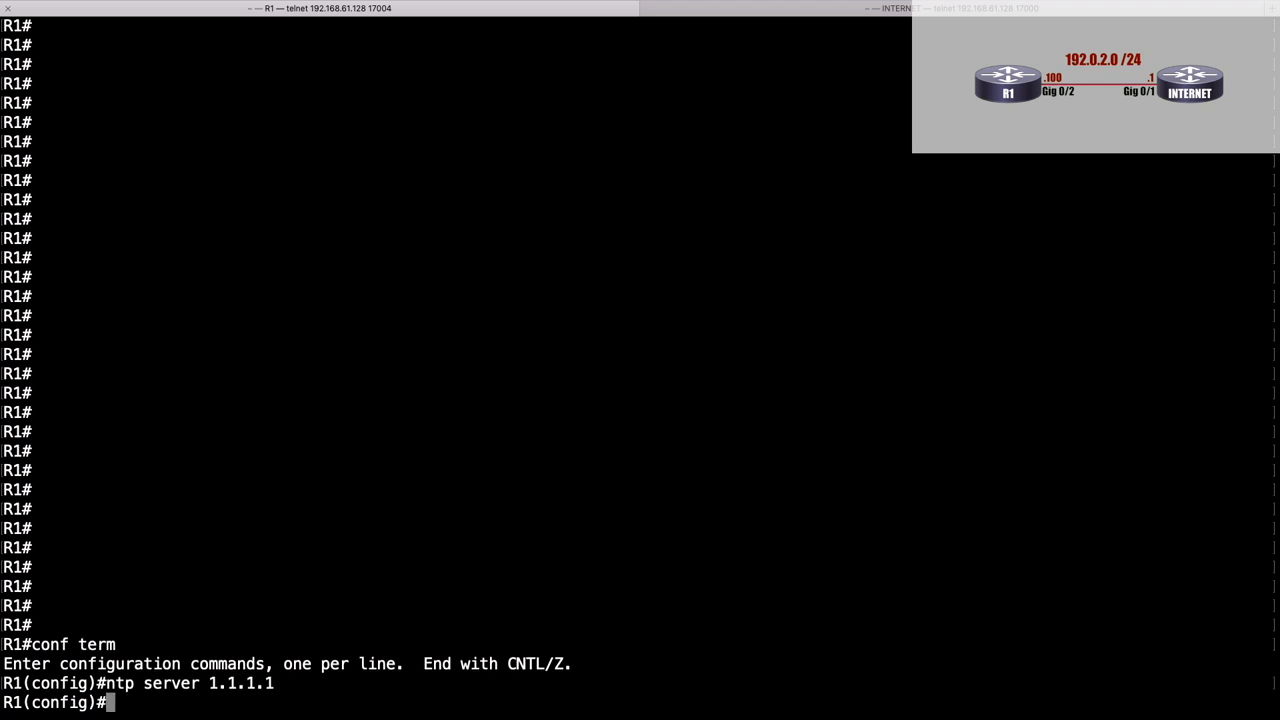
Set R1's timezone to EST -5 with recurring EDT summer time
type("clock")
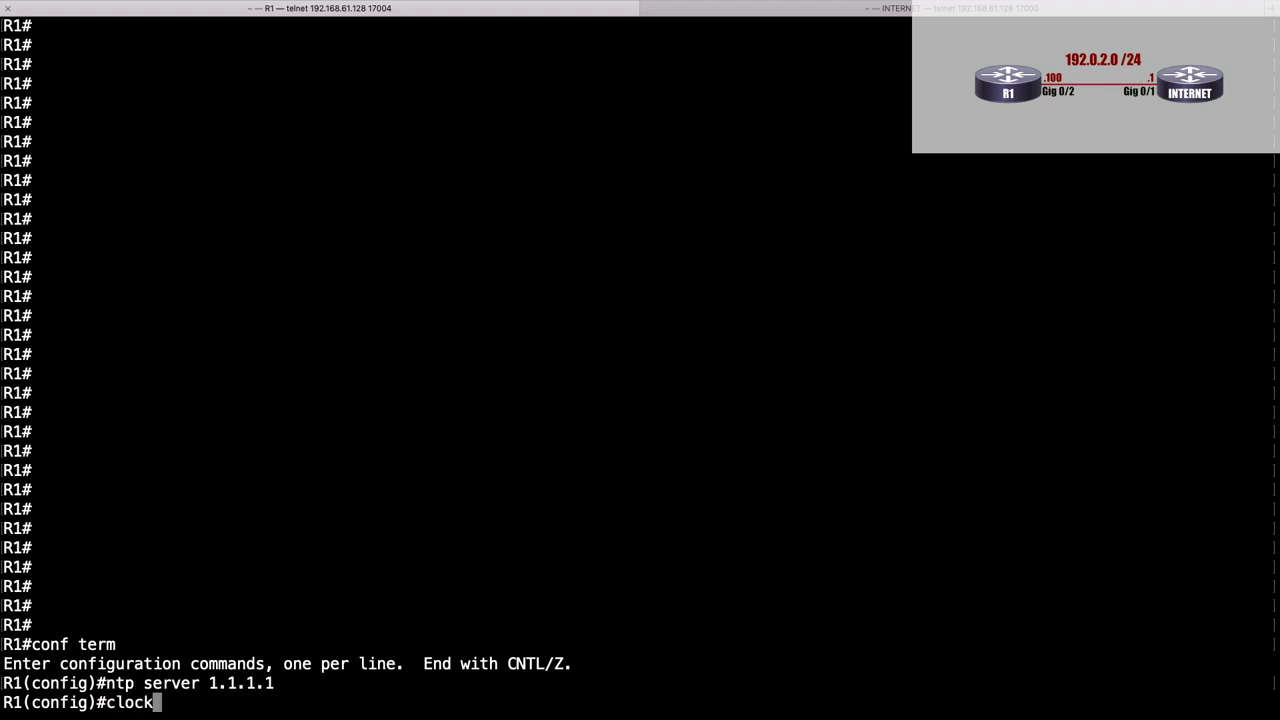
type("timezone")
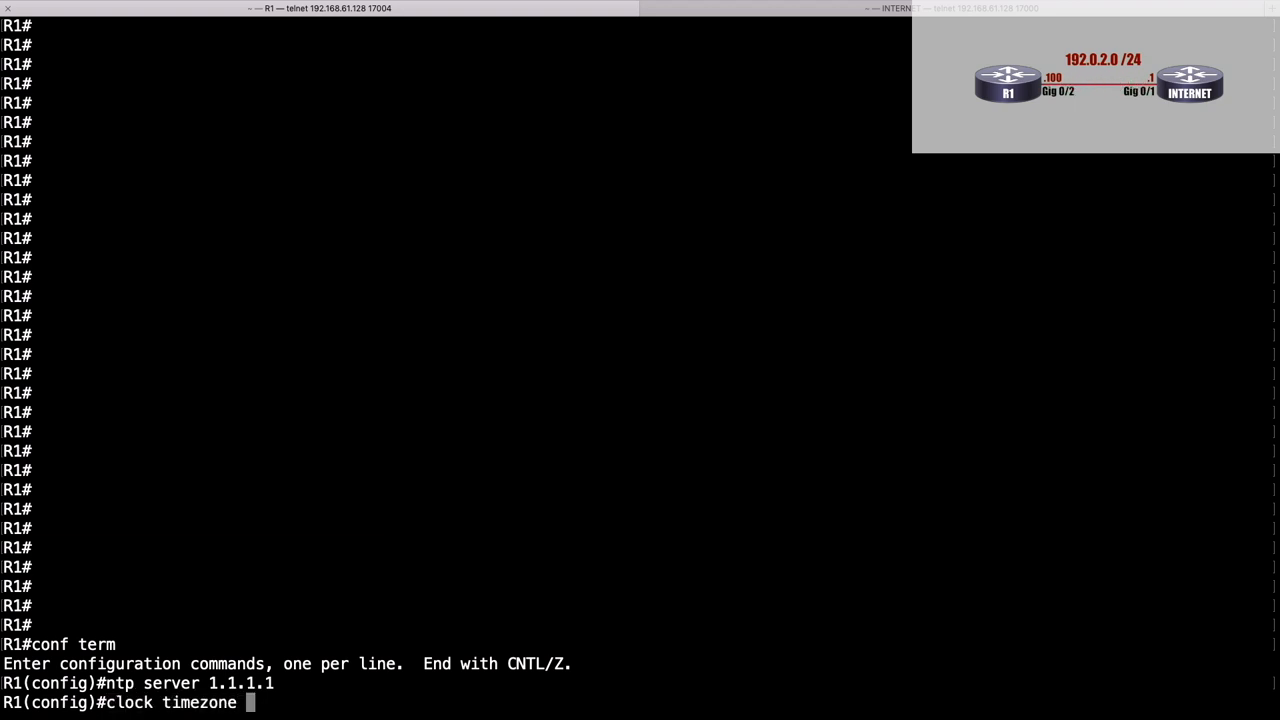
type("EST")
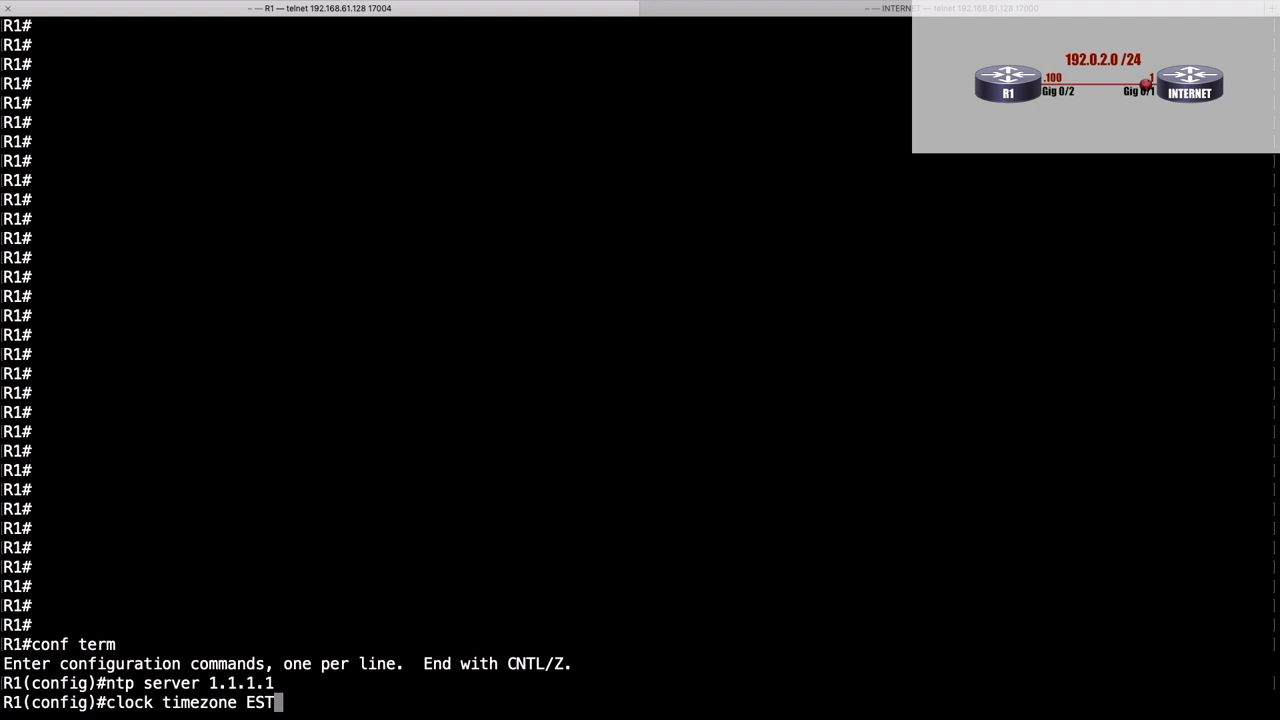
type("-5")
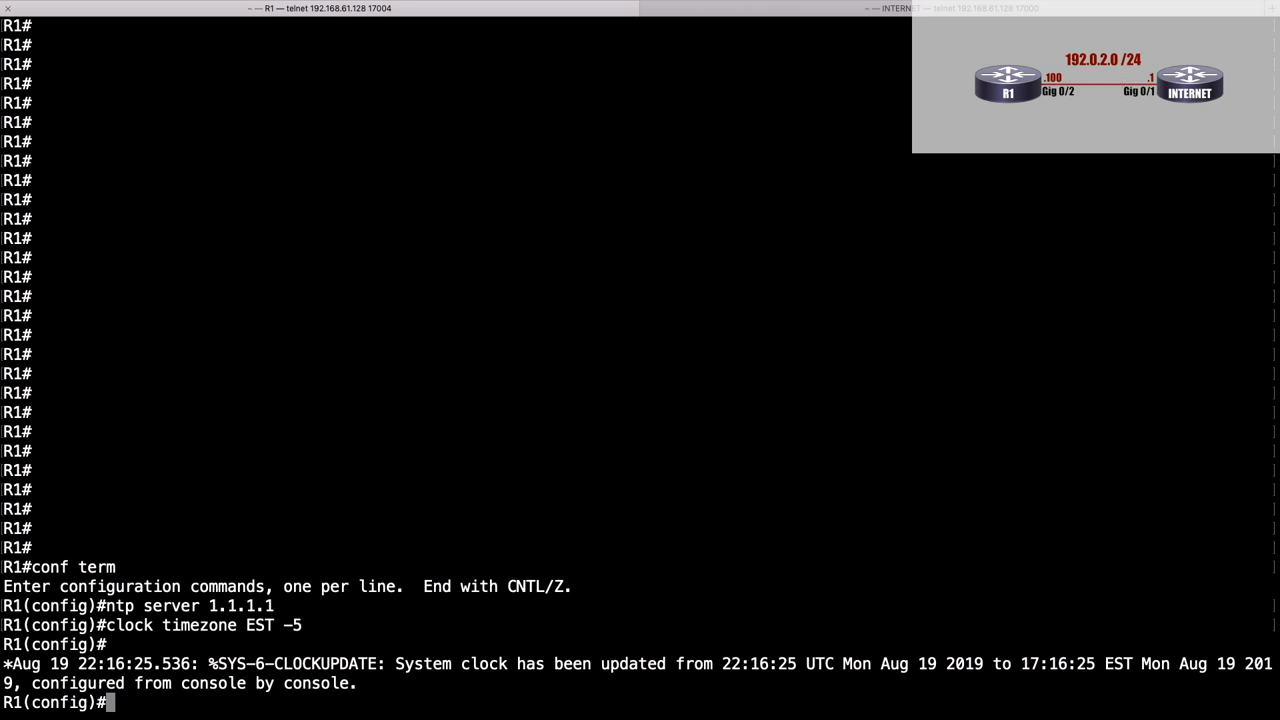
type("clock summer-time")
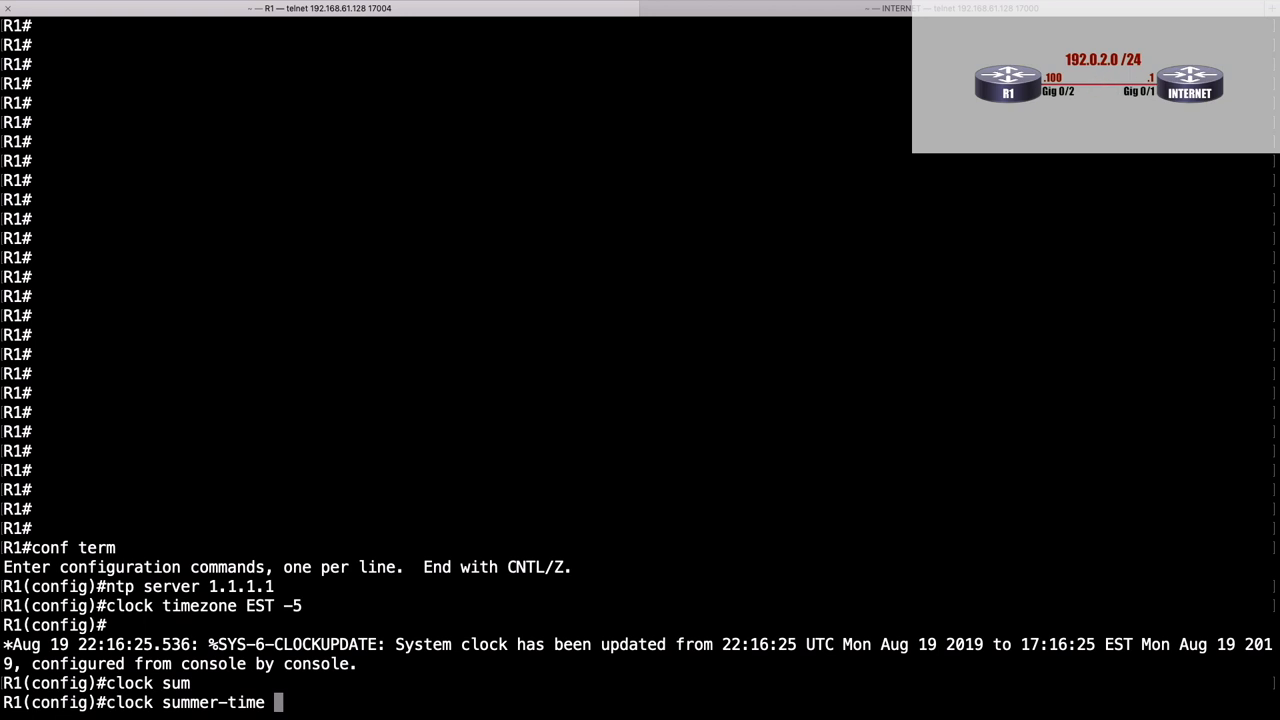
type("EDT")
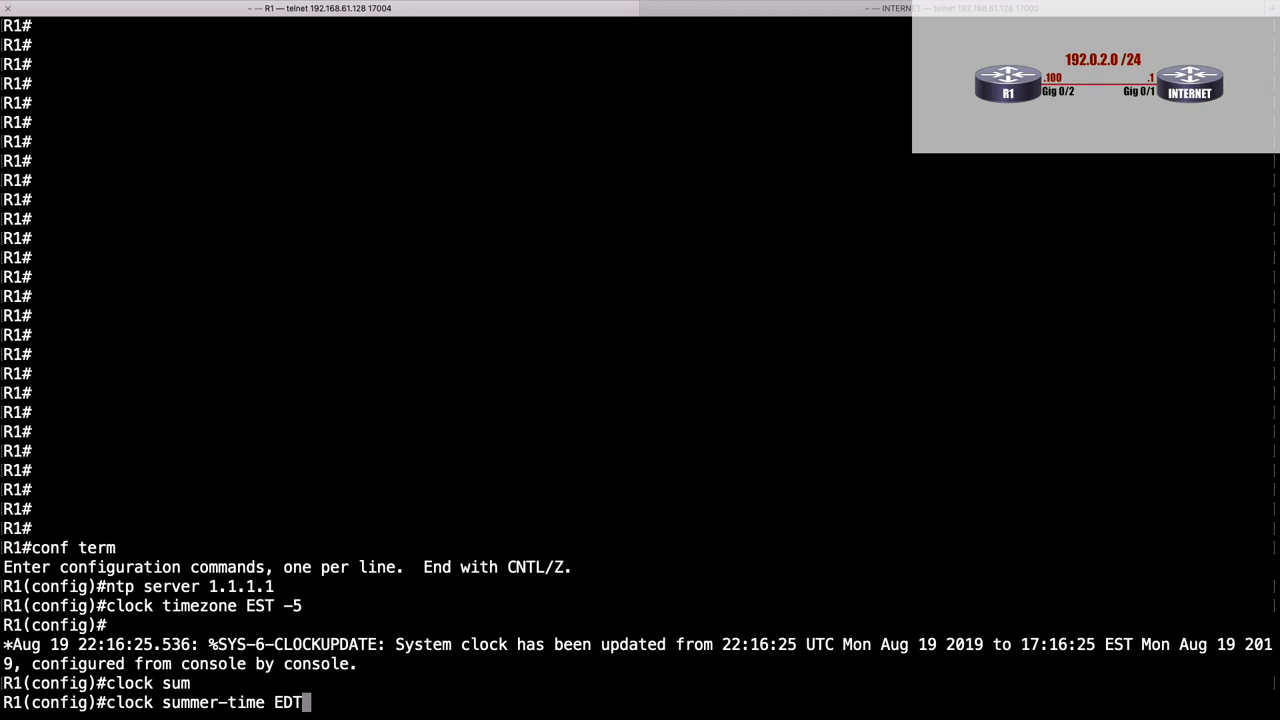
type("rec")
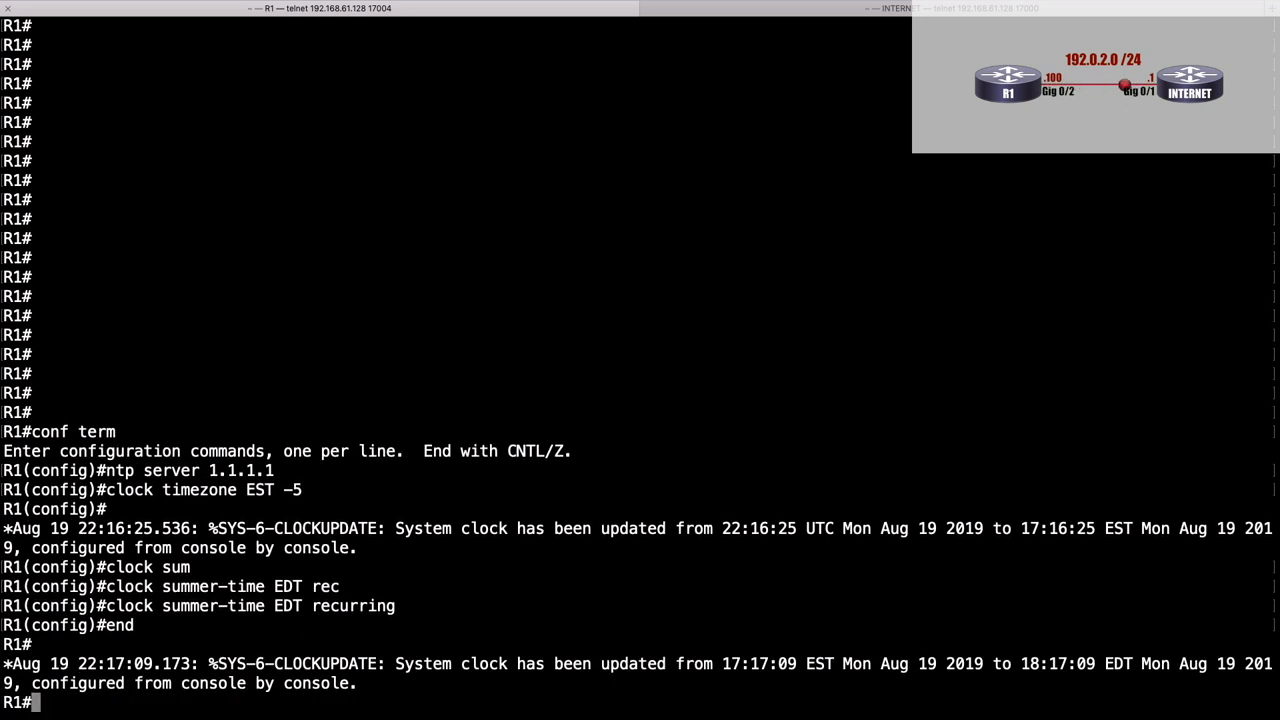
Verify R1 with show clock and show ntp status, then ping 1.1.1.1 successfully
type("show clock")
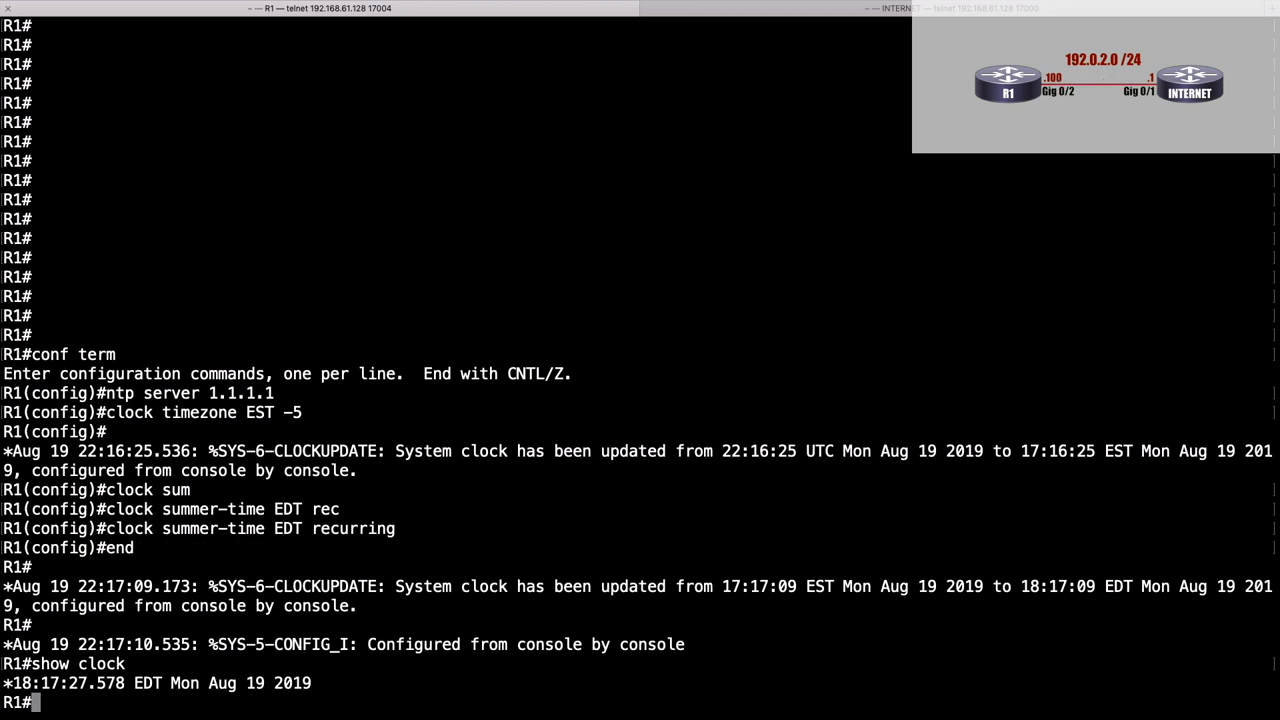
mouse_move(408, 304)
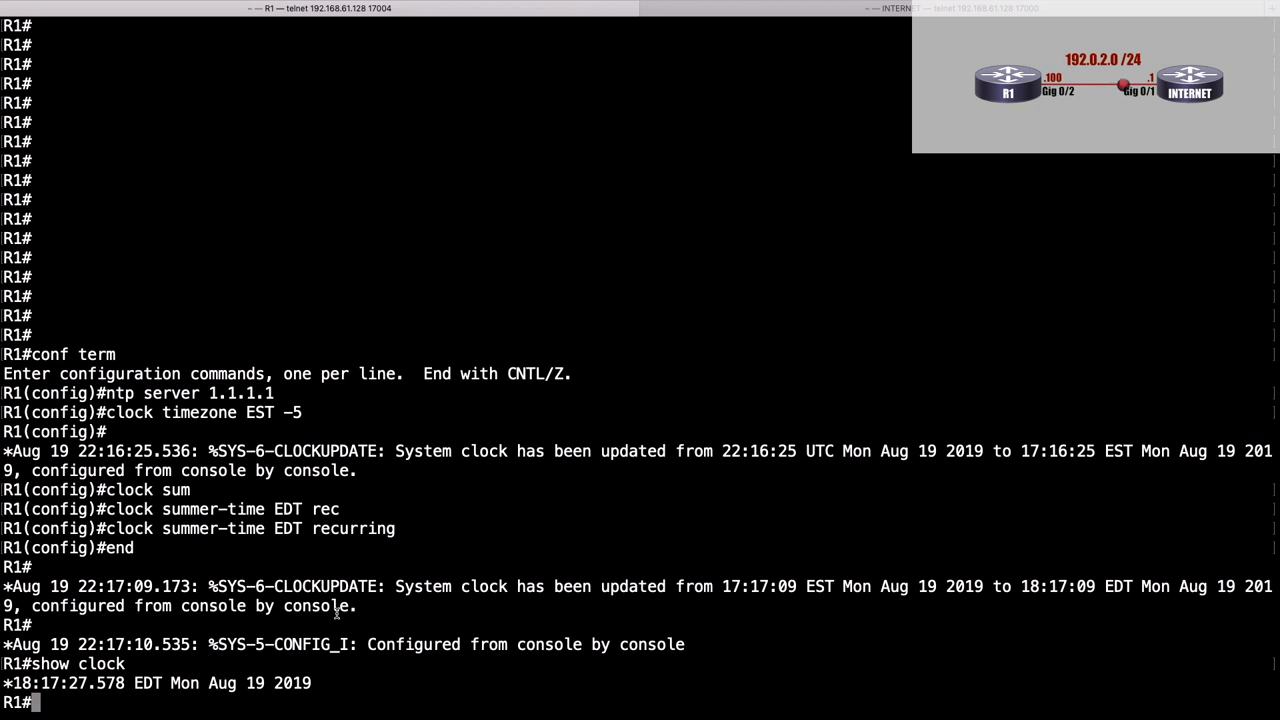
type("show ntp status")
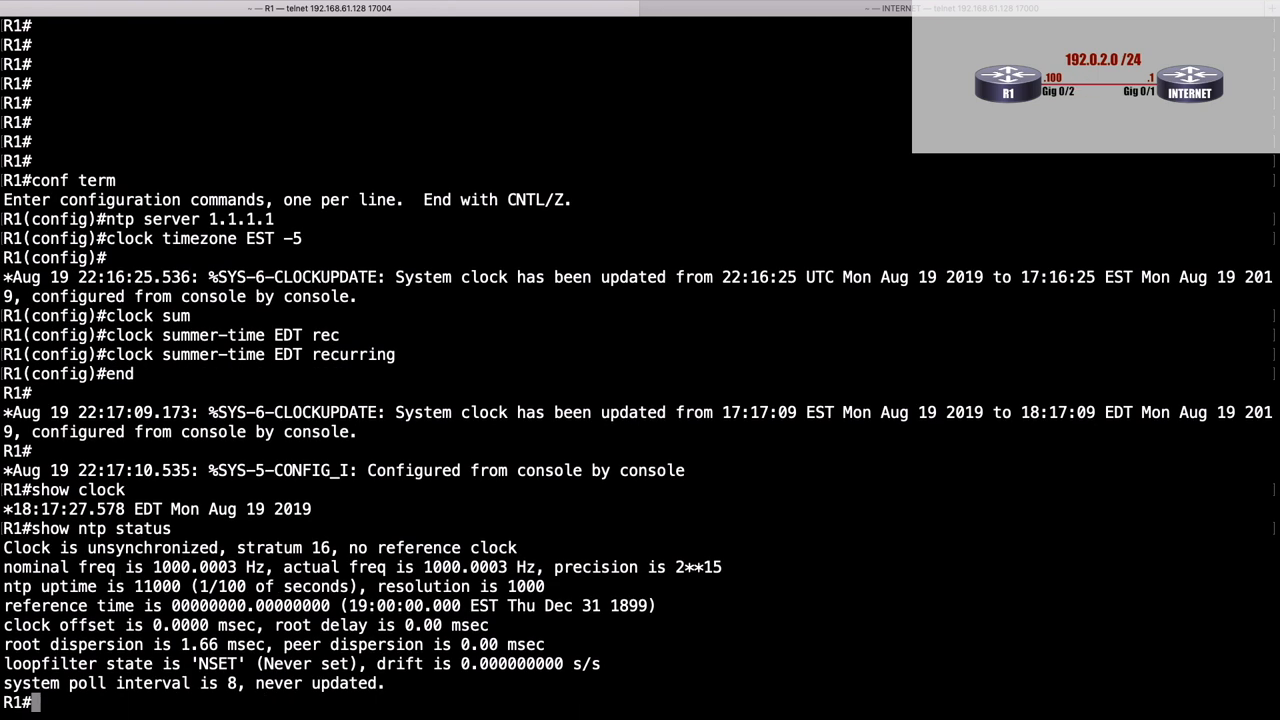
double_click(270, 548)
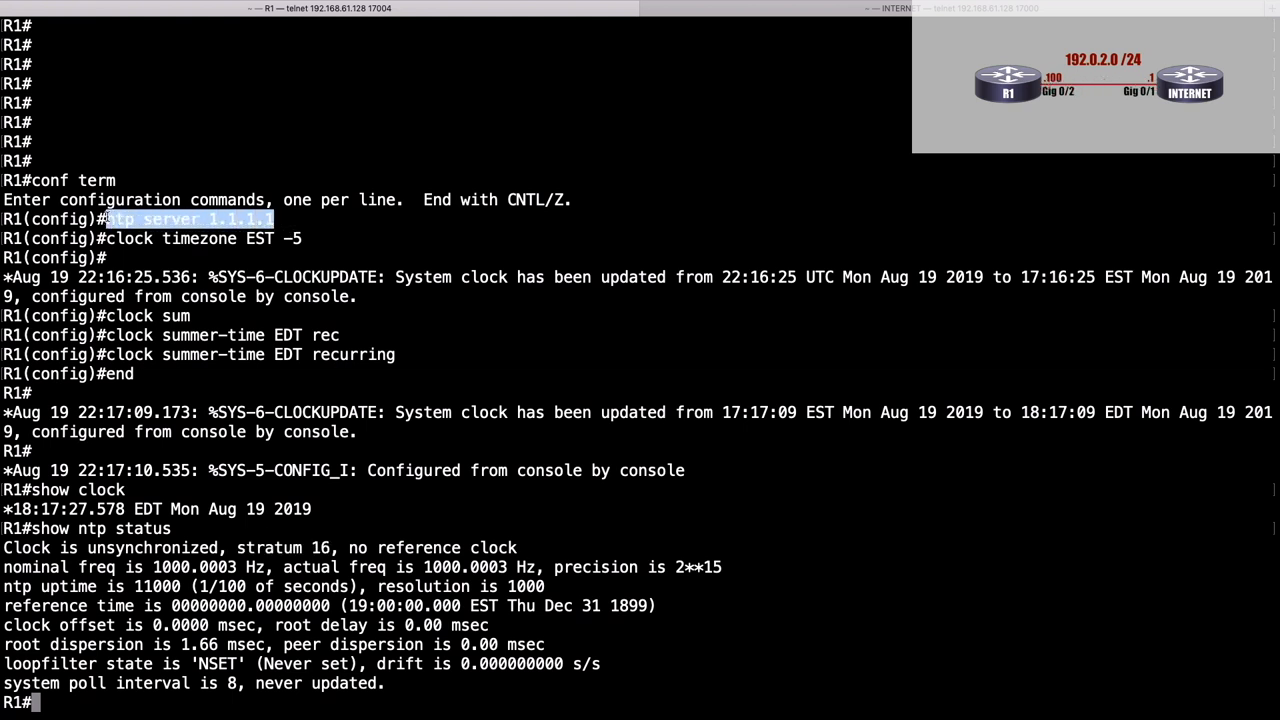
type("ping")
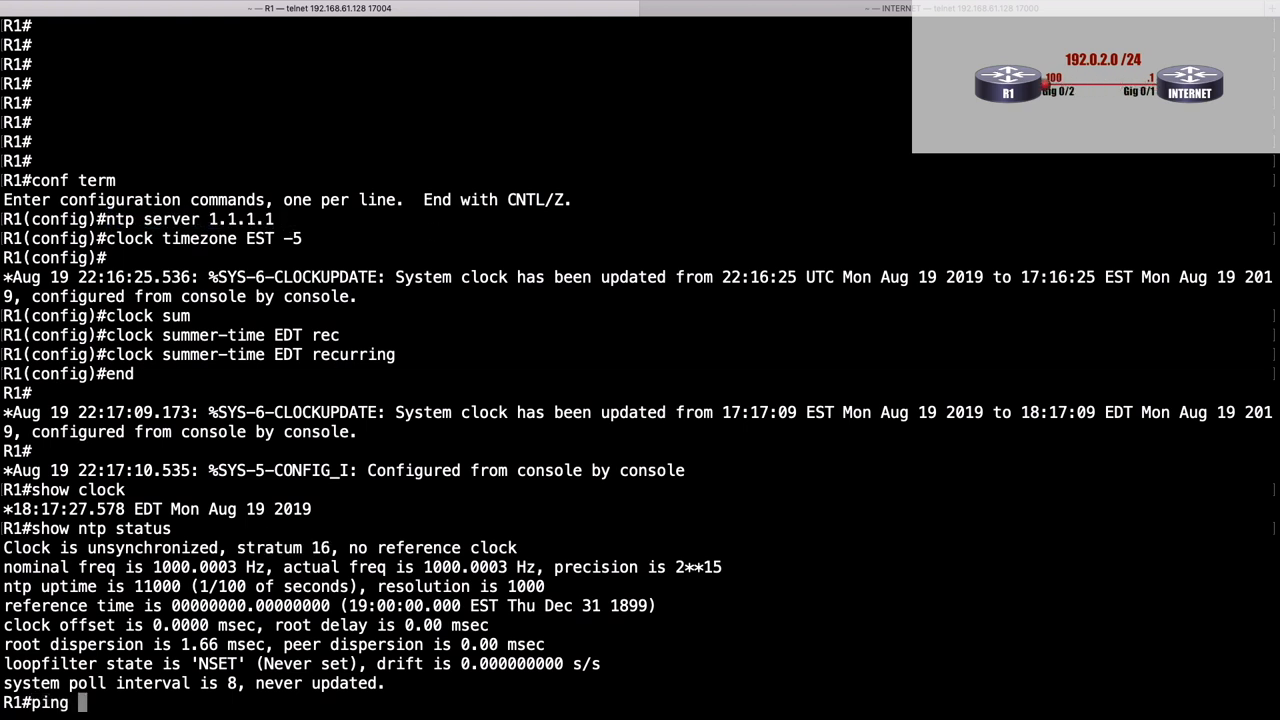
type("1.1.1.1")
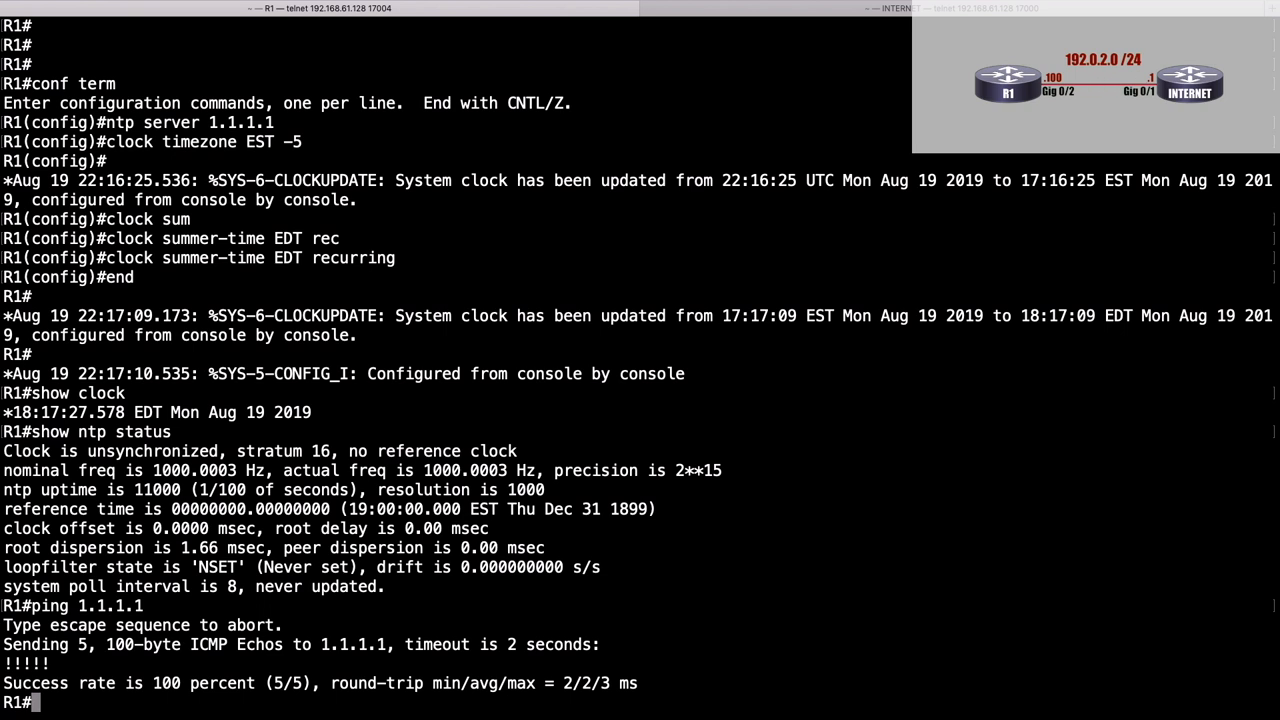
Enable 'debug ntp packet' on R1, observe messages from 1.1.1.1, ping it and recheck show ntp status
type("debug ntp packet")
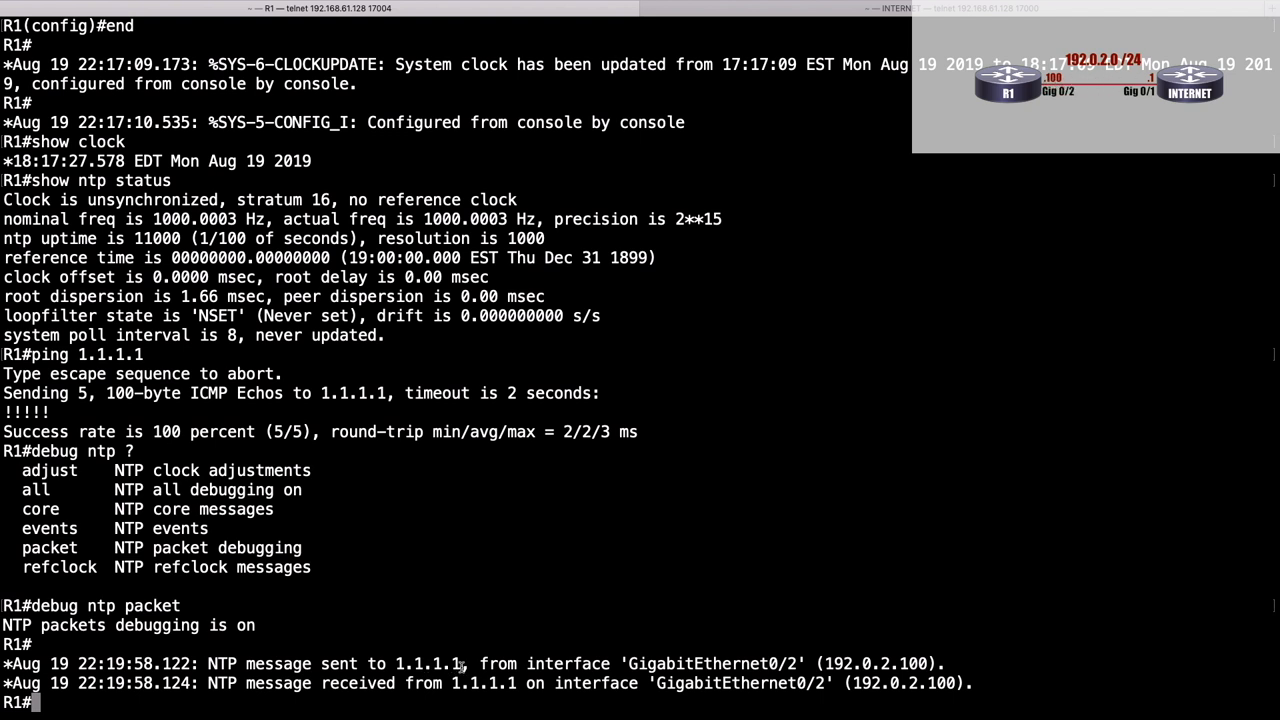
left_click_drag(208, 664, 458, 664)
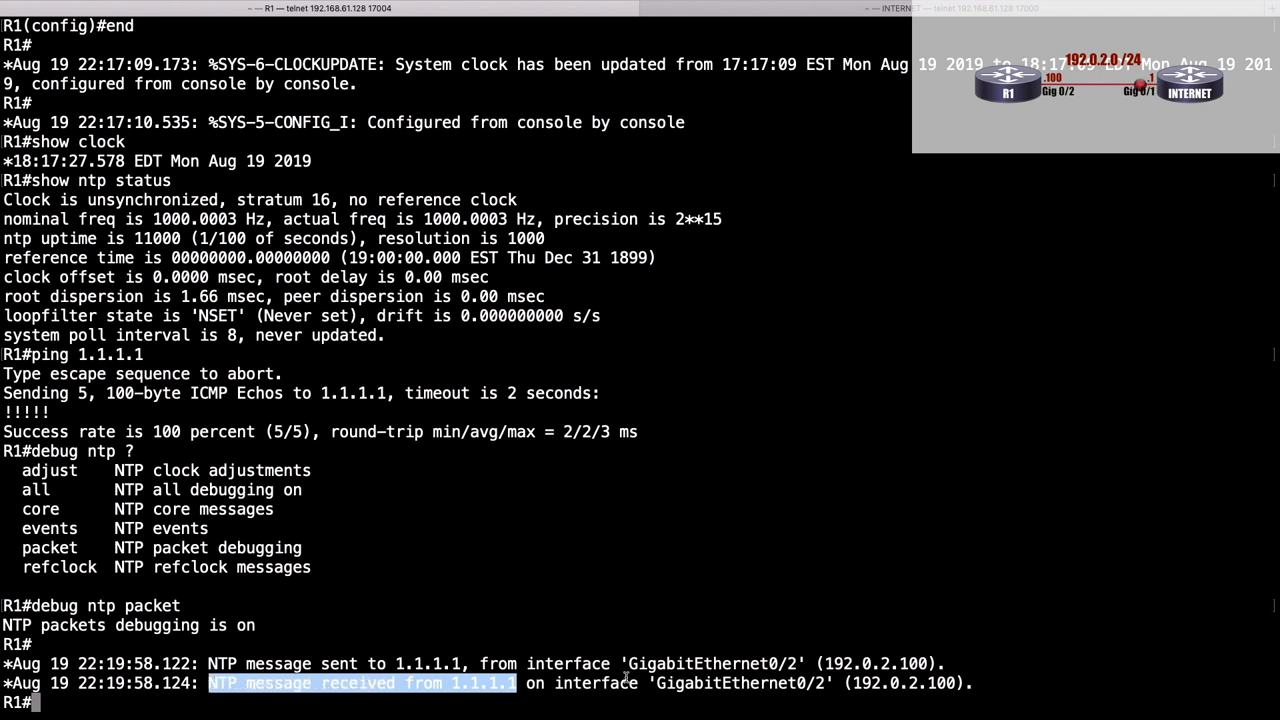
type("ping 1.1.1.1")
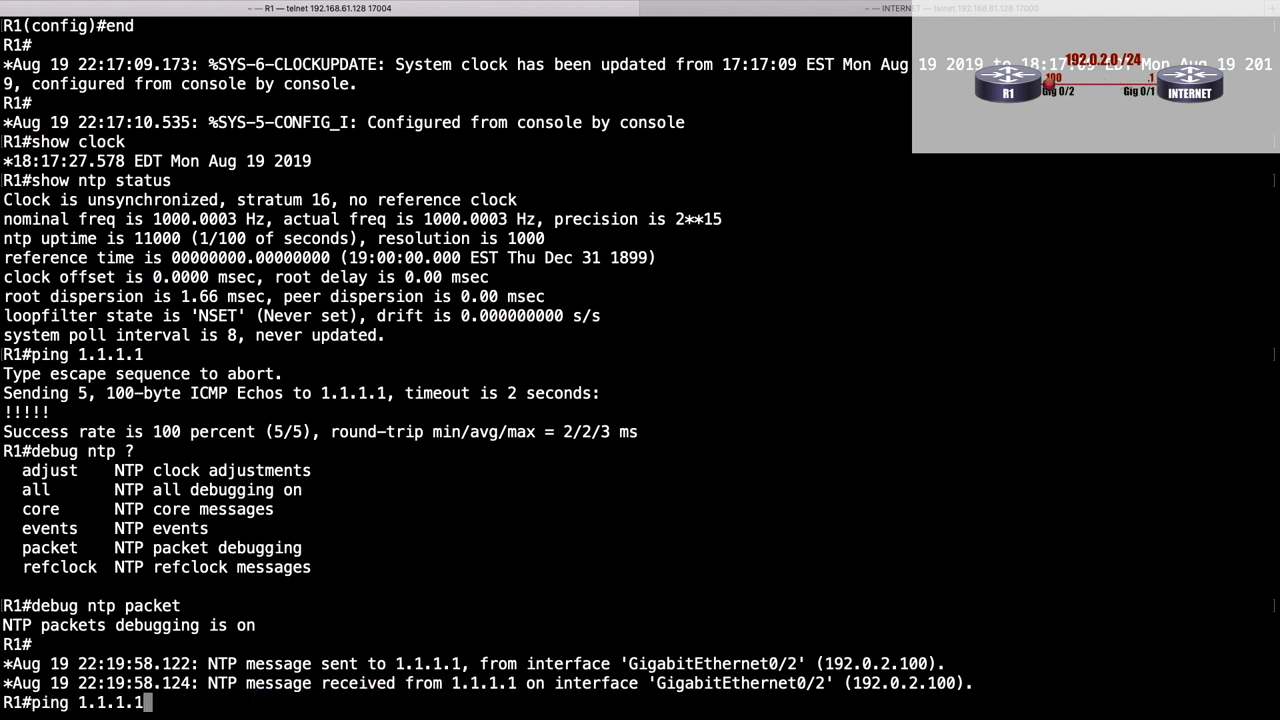
type("show ntp status")
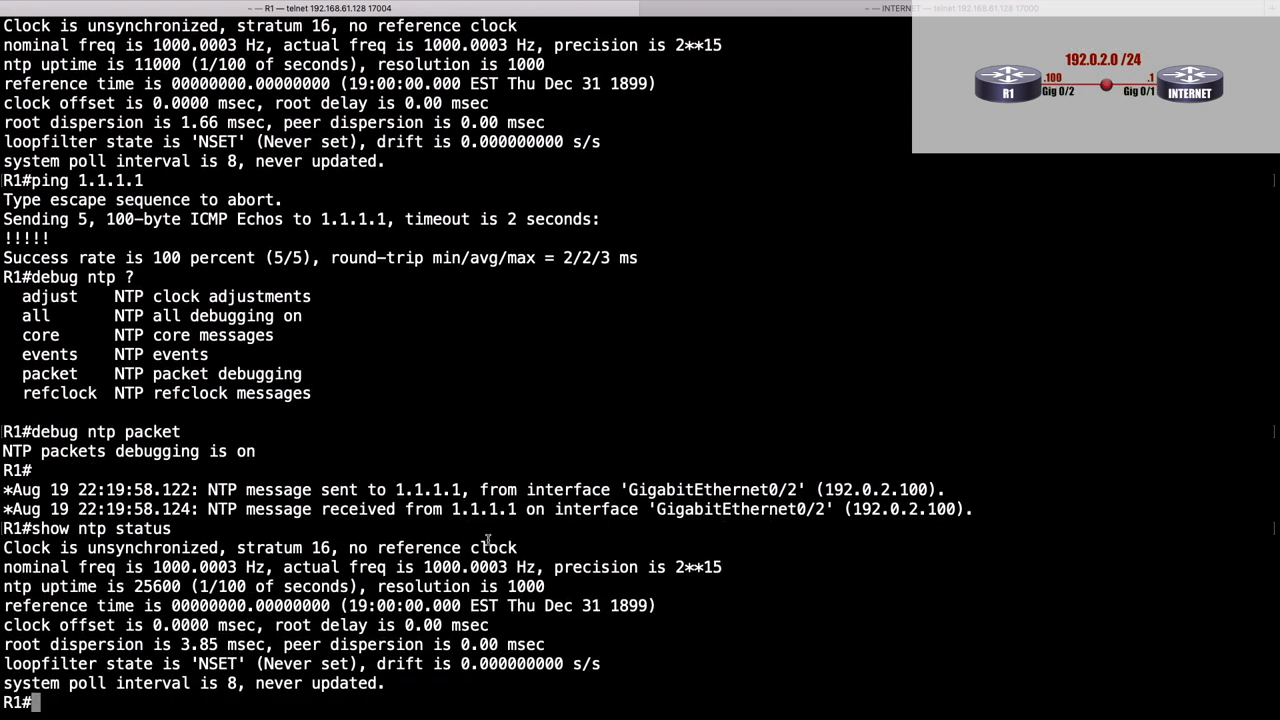
left_click_drag(236, 548, 516, 548)
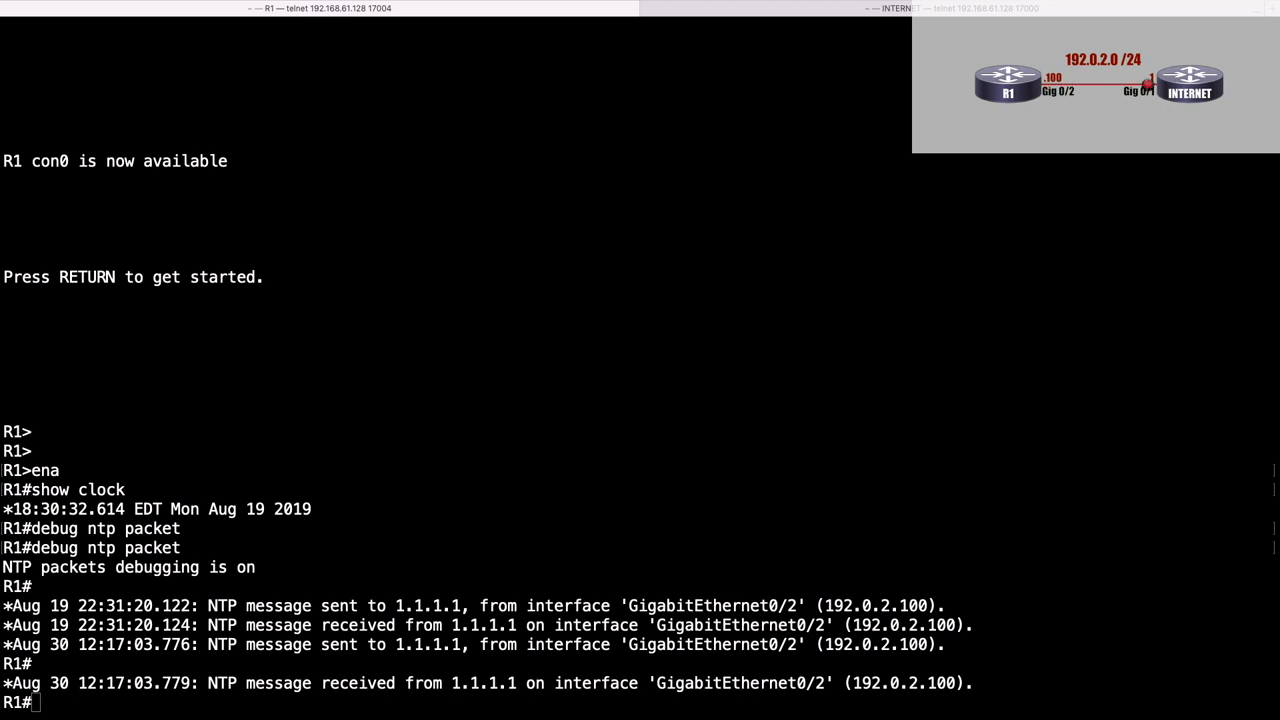
mouse_move(1150, 474)
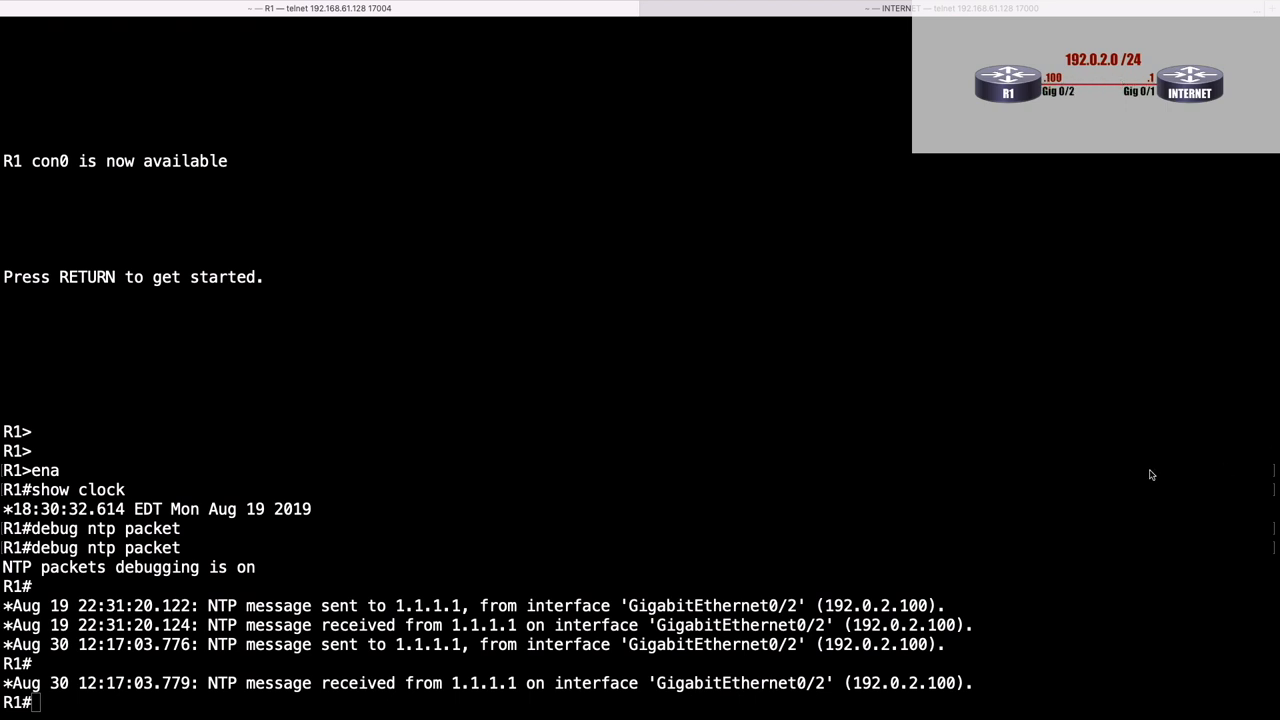
mouse_move(392, 562)
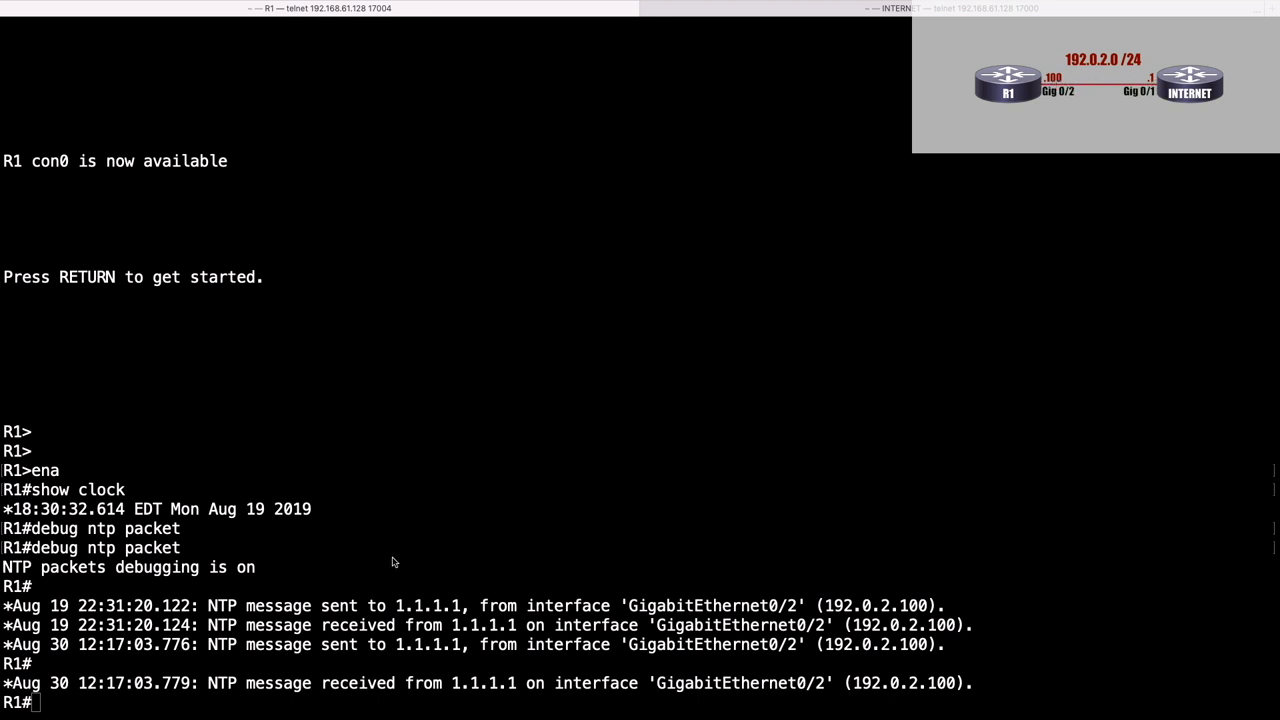
mouse_move(174, 644)
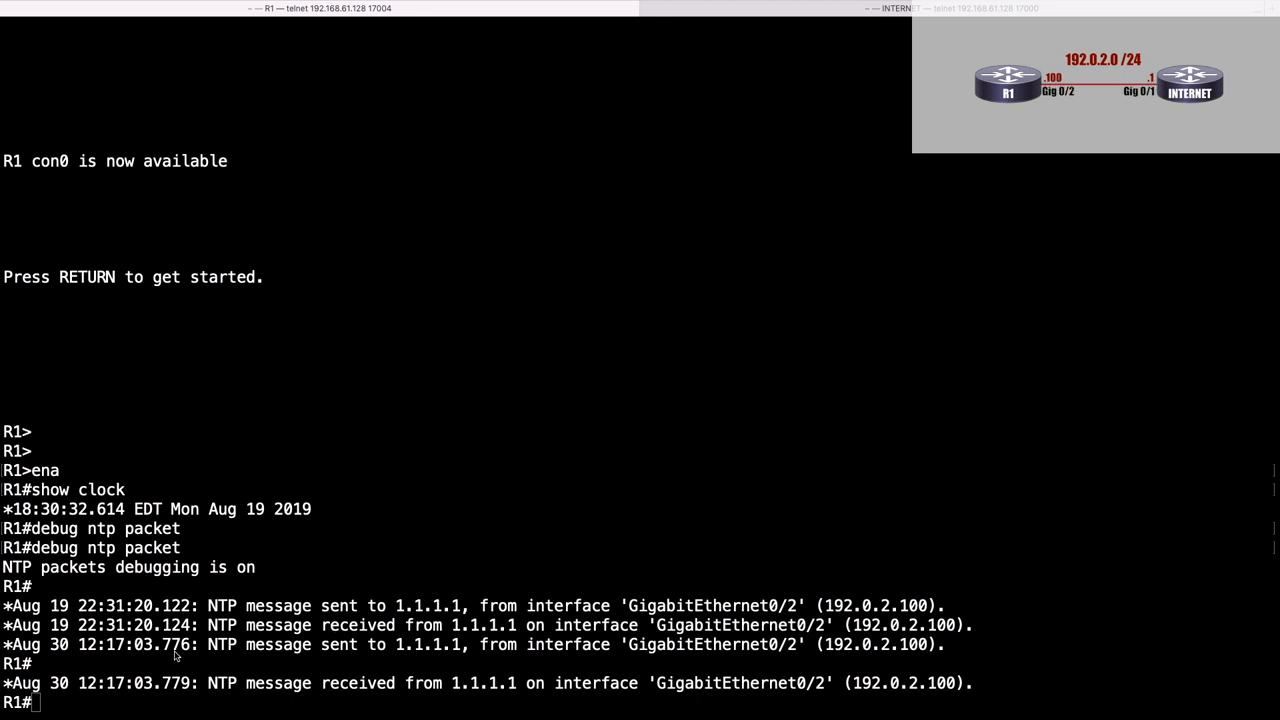
mouse_move(70, 648)
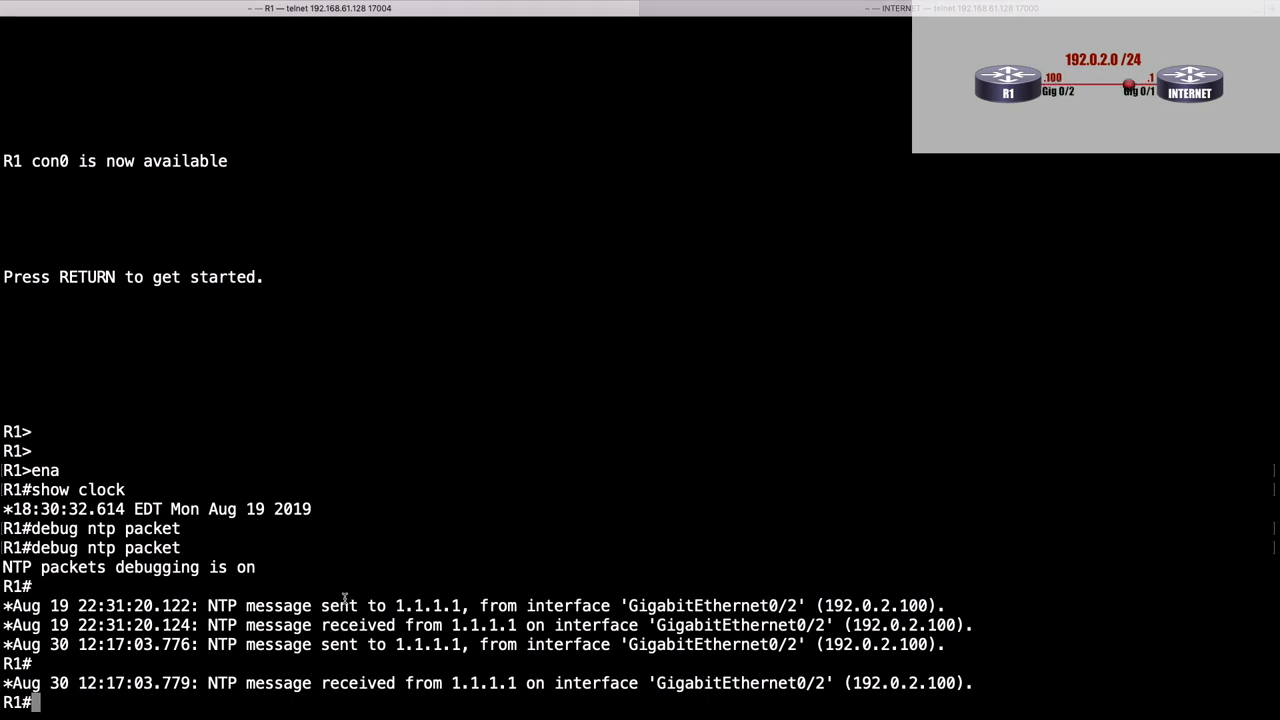
Disable all debugging, confirm NTP status references 1.1.1.1 at stratum 4, and list 'show ntp ?' options
type("u all")
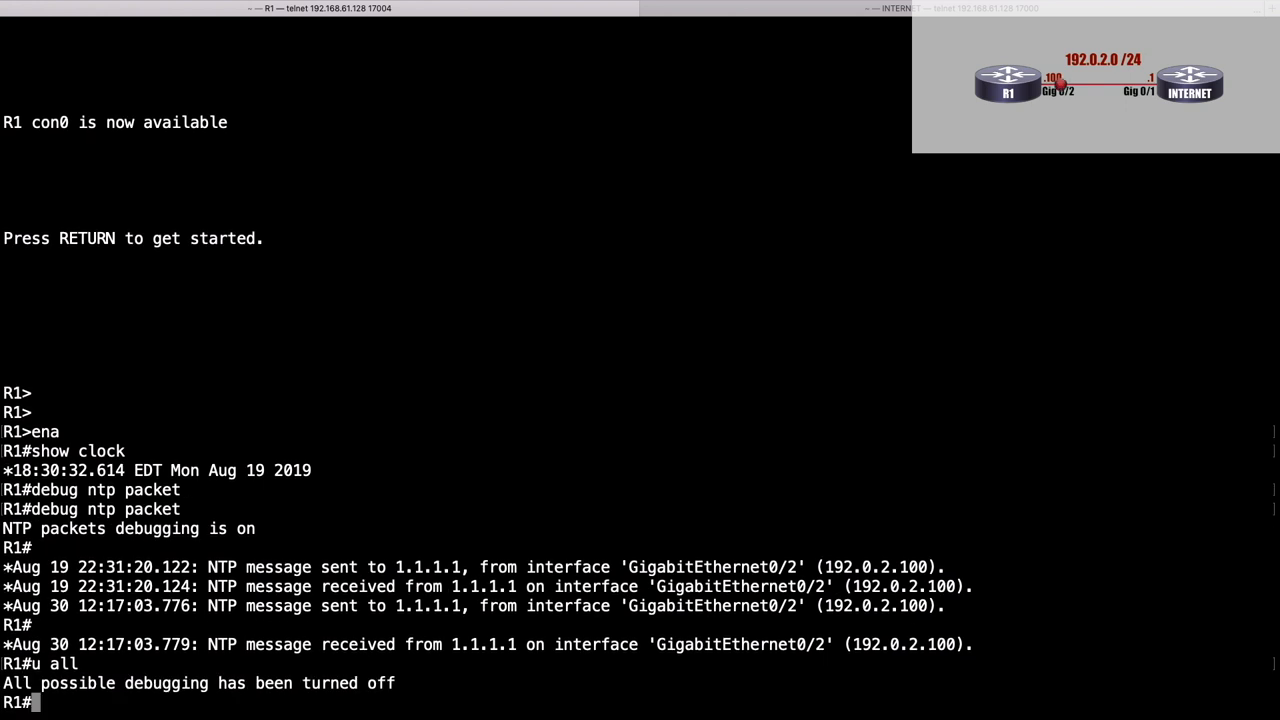
type("show ntp status")
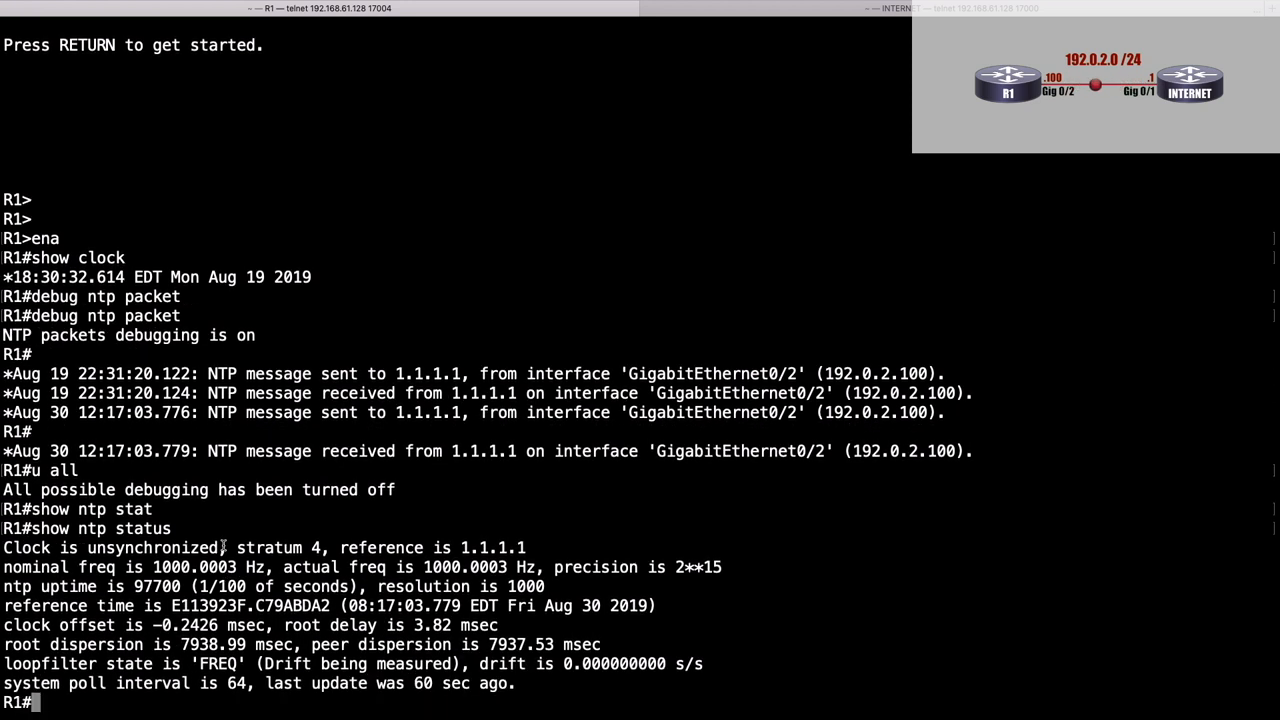
left_click_drag(236, 548, 322, 548)
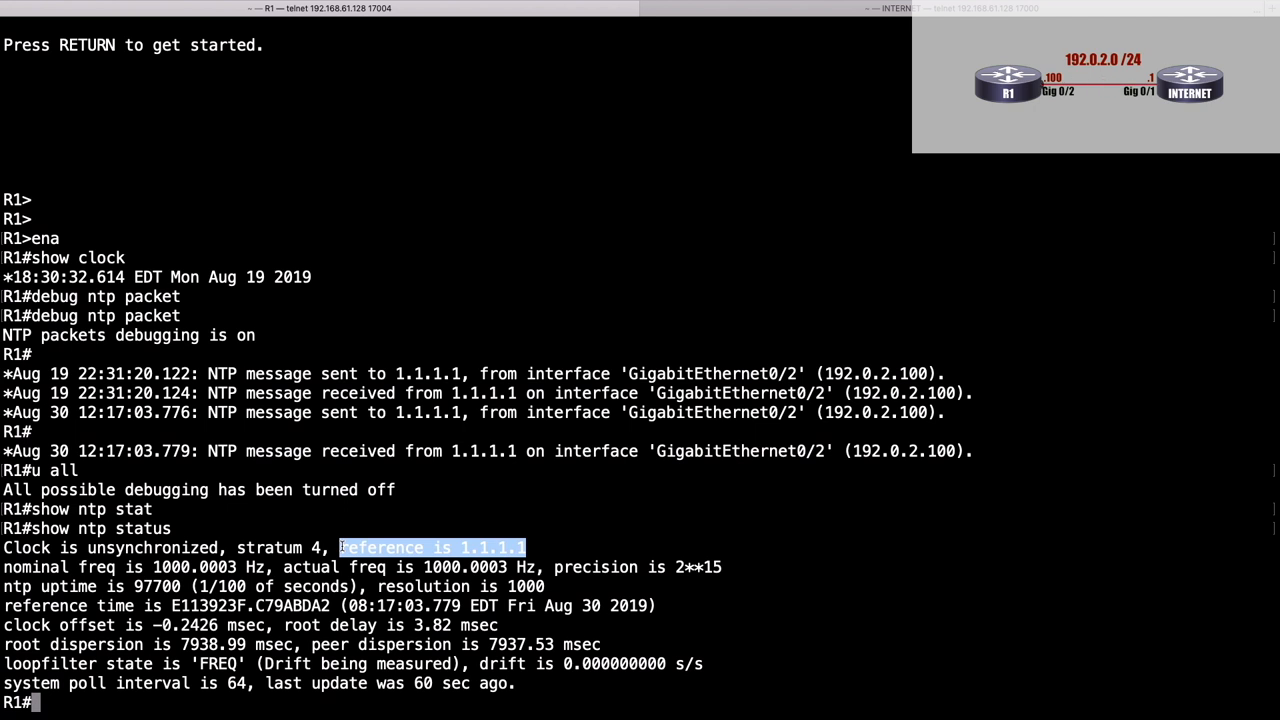
type("show ntp")
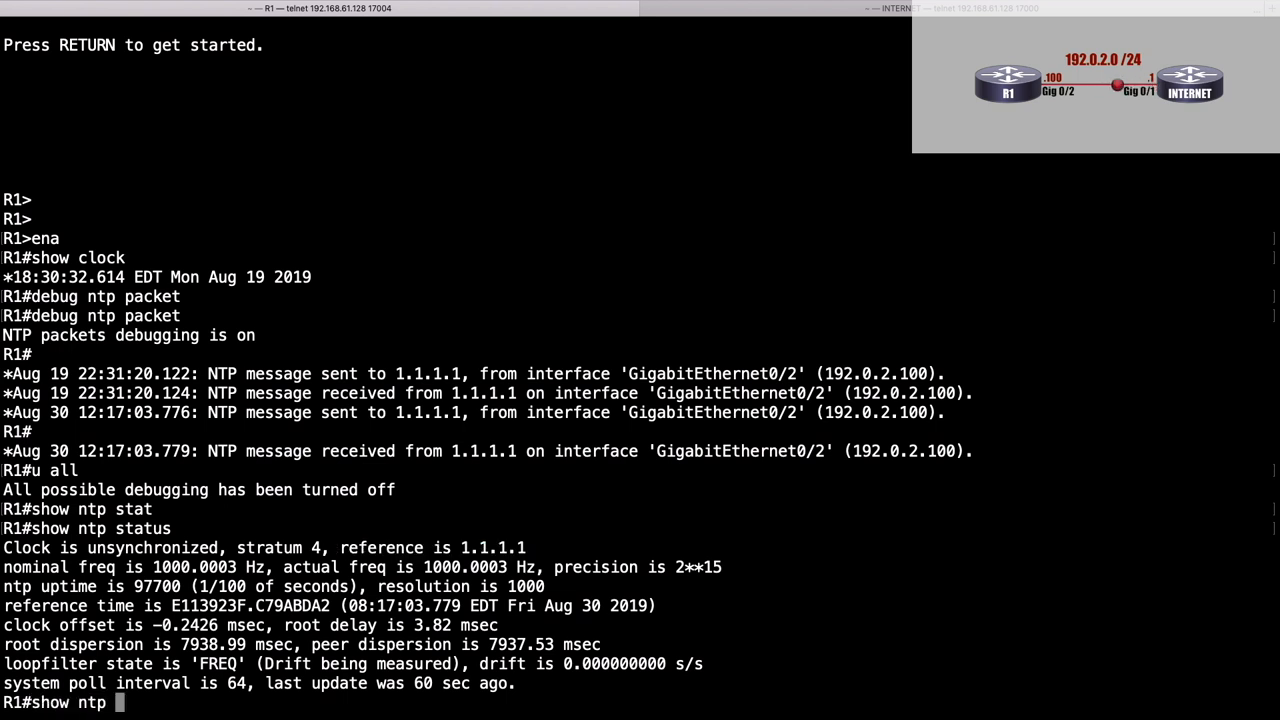
type("?")
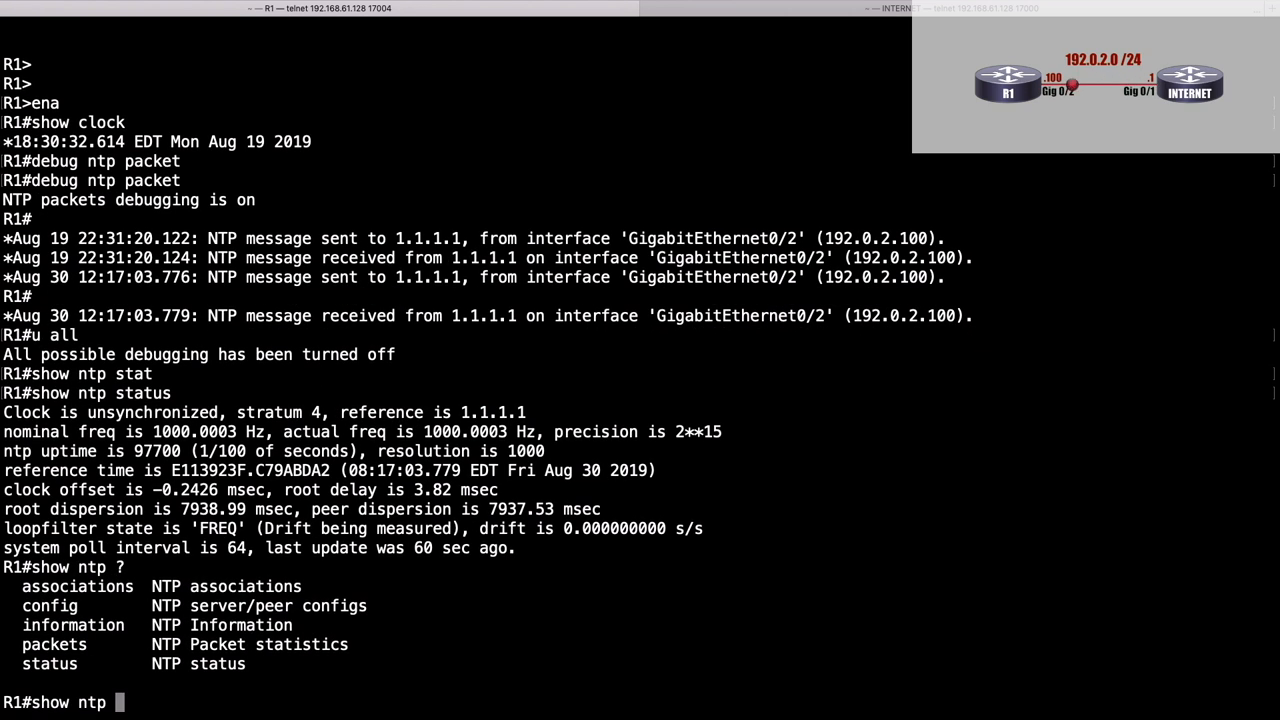